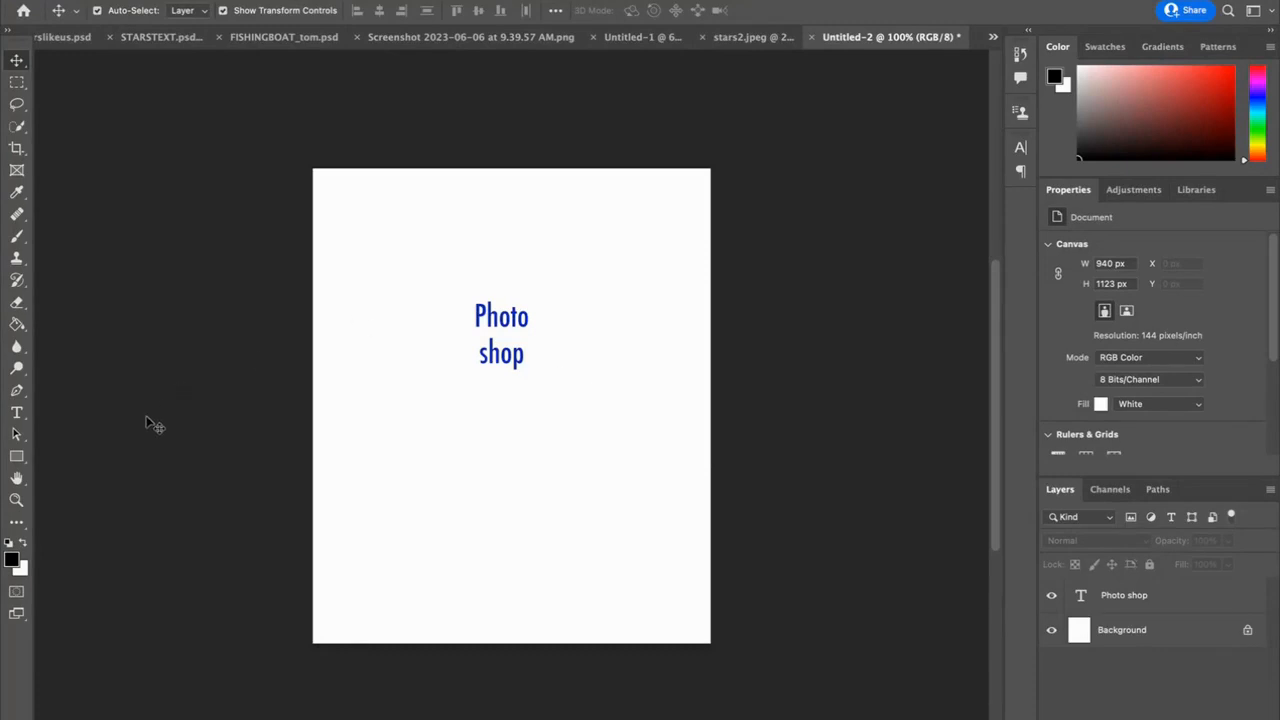
pyautogui.moveTo(218, 347)
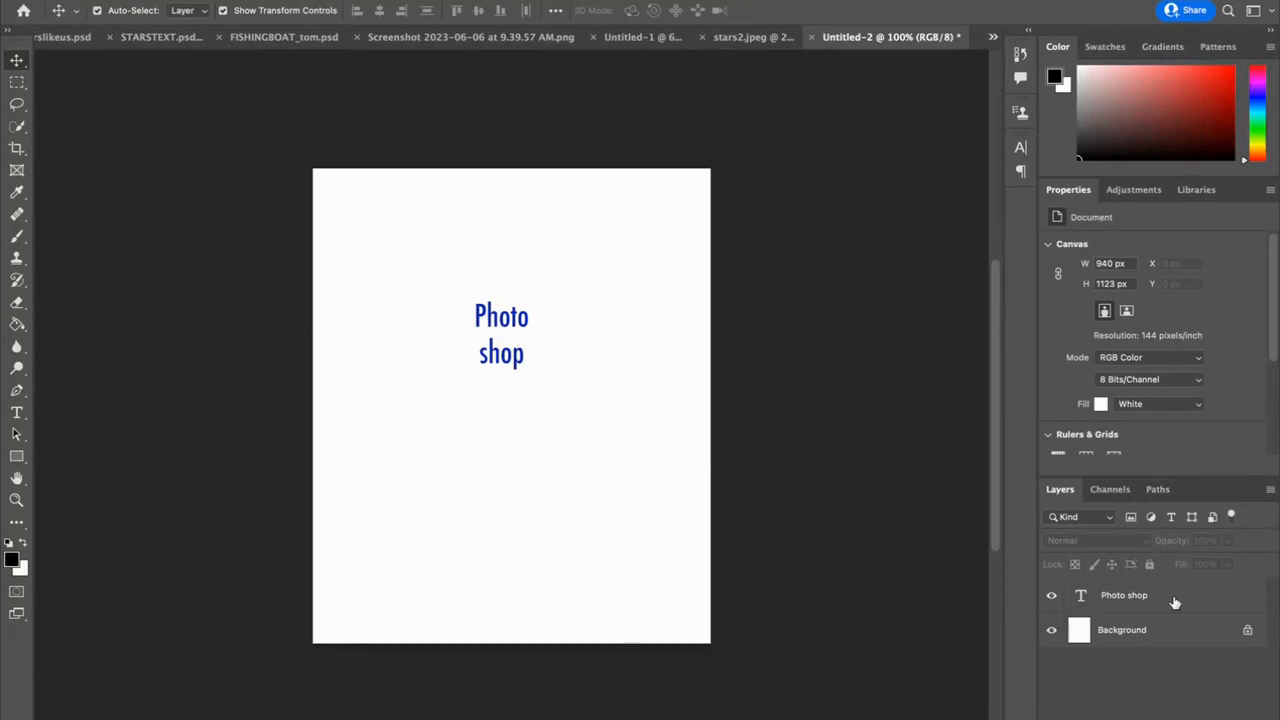
# Activate the Rectangle Tool from the shape tools flyout
pyautogui.click(1124, 594)
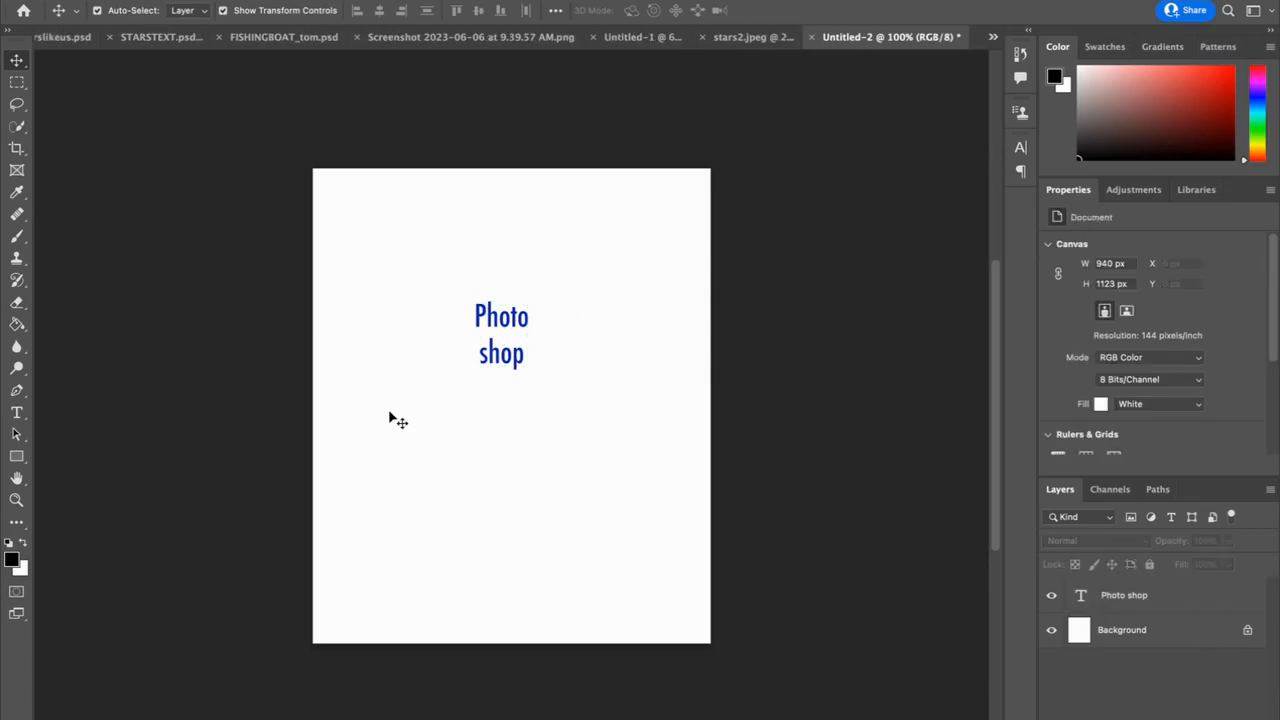
pyautogui.moveTo(125, 450)
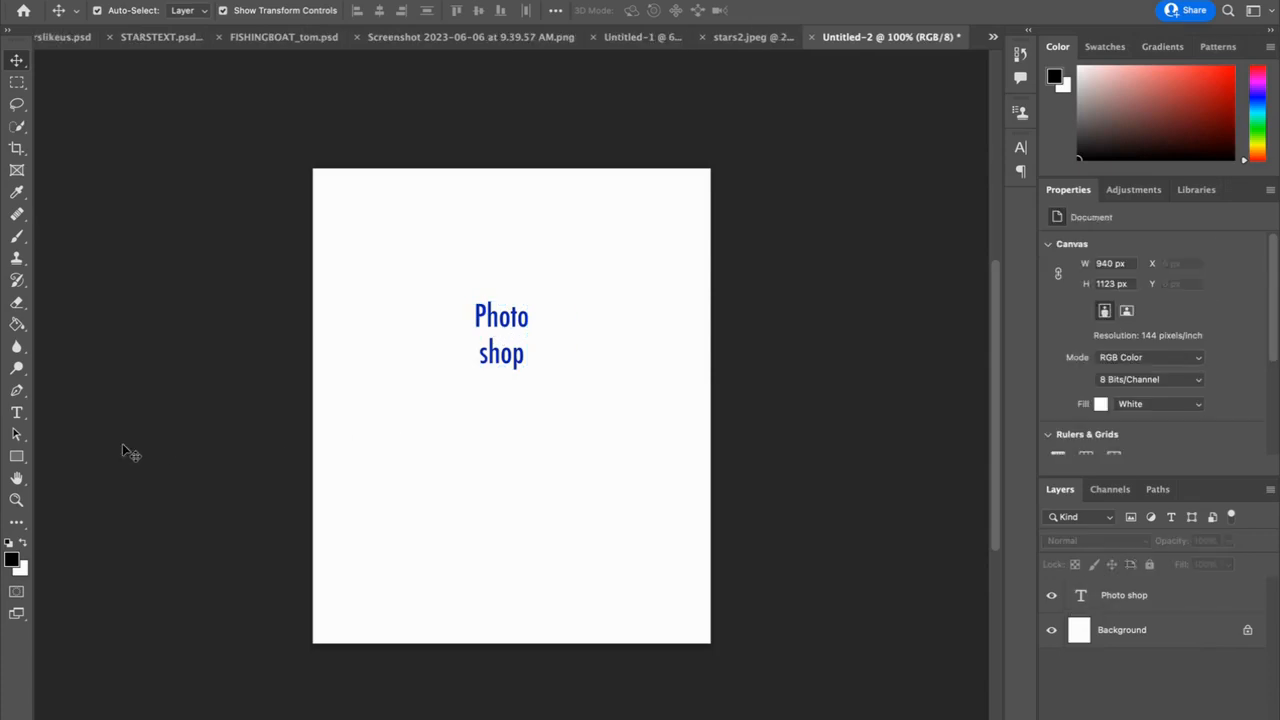
pyautogui.moveTo(107, 449)
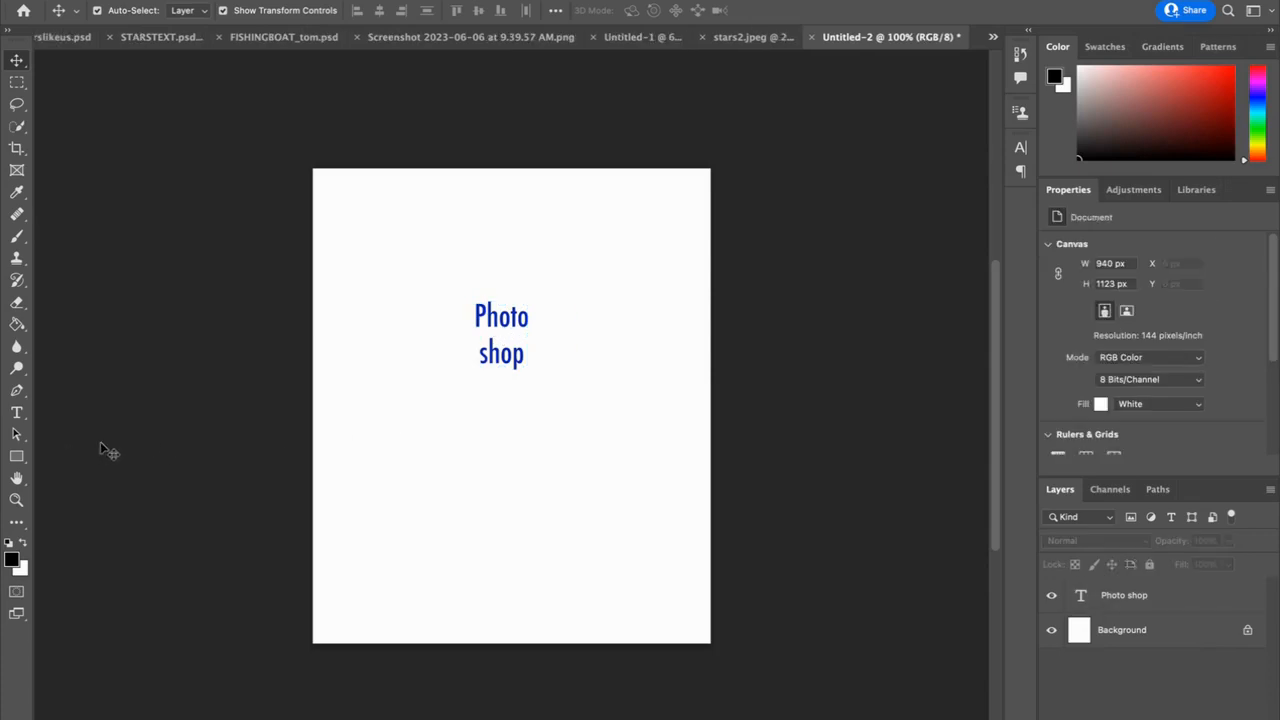
pyautogui.moveTo(16, 457)
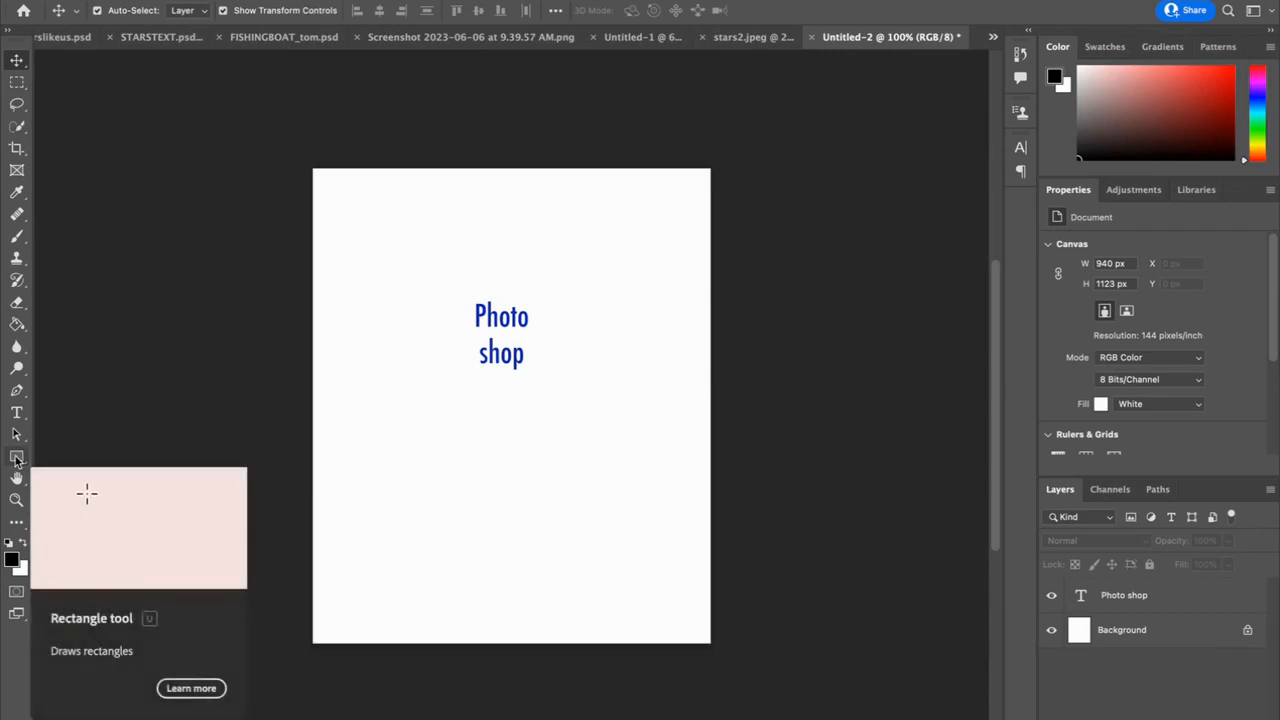
pyautogui.moveTo(86, 492); pyautogui.dragTo(190, 563)
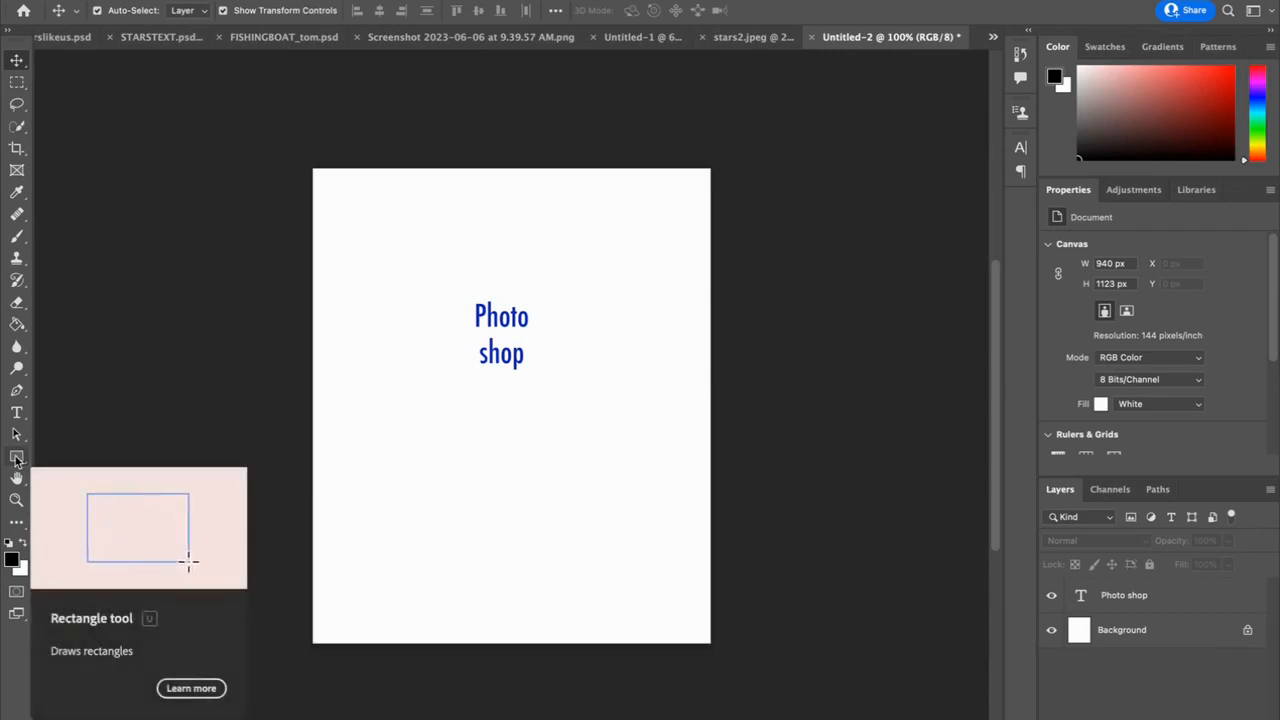
pyautogui.click(16, 457)
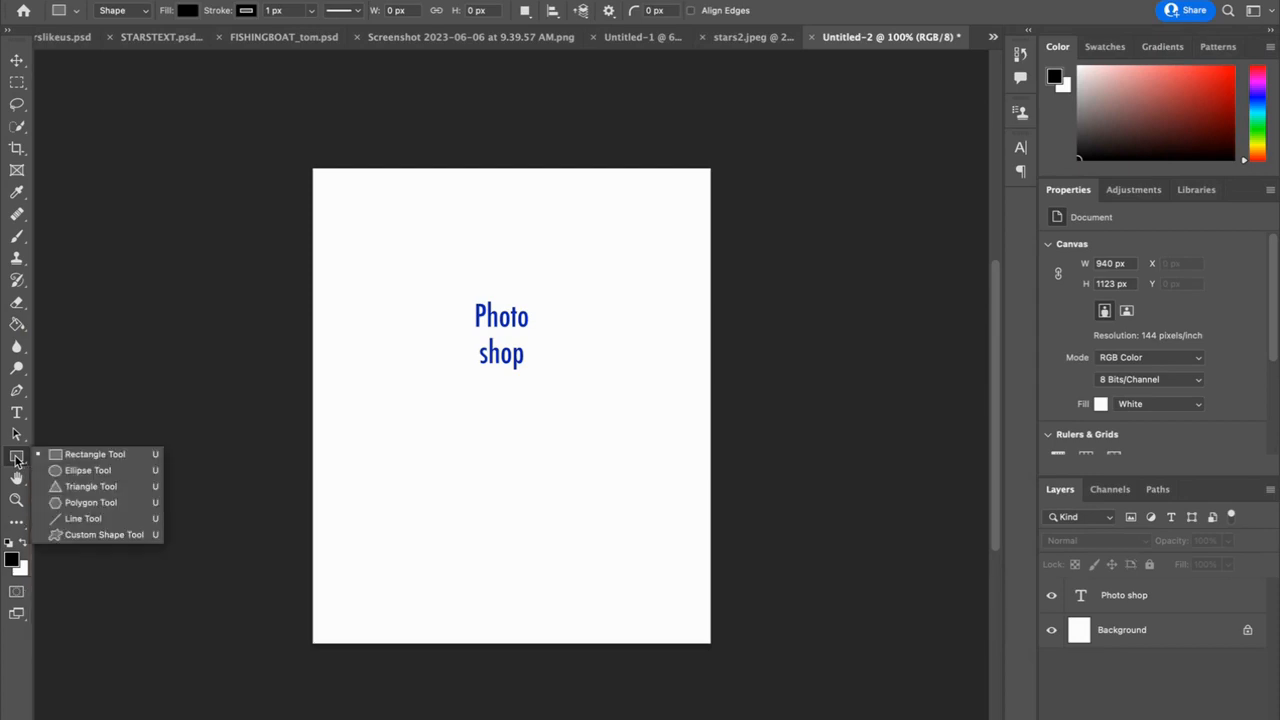
pyautogui.moveTo(72, 556)
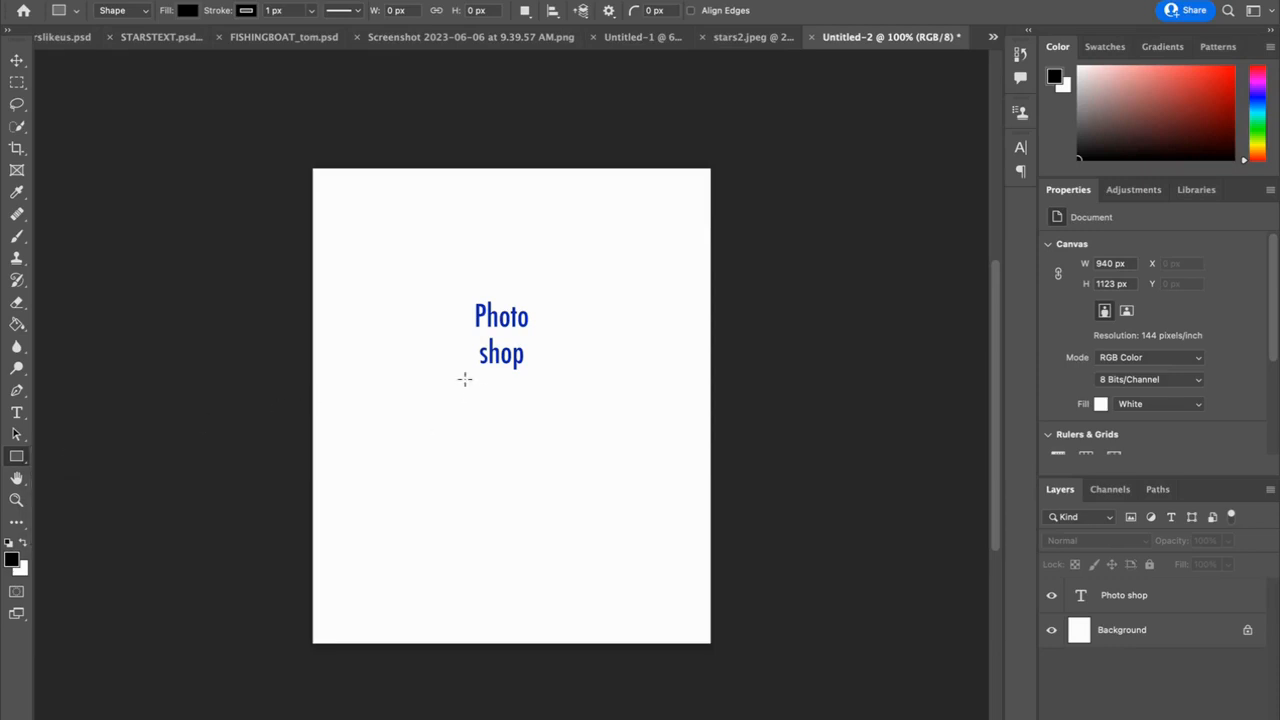
# Draw a rectangle shape on the canvas below the 'Photo shop' text
pyautogui.moveTo(424, 388); pyautogui.dragTo(586, 474)
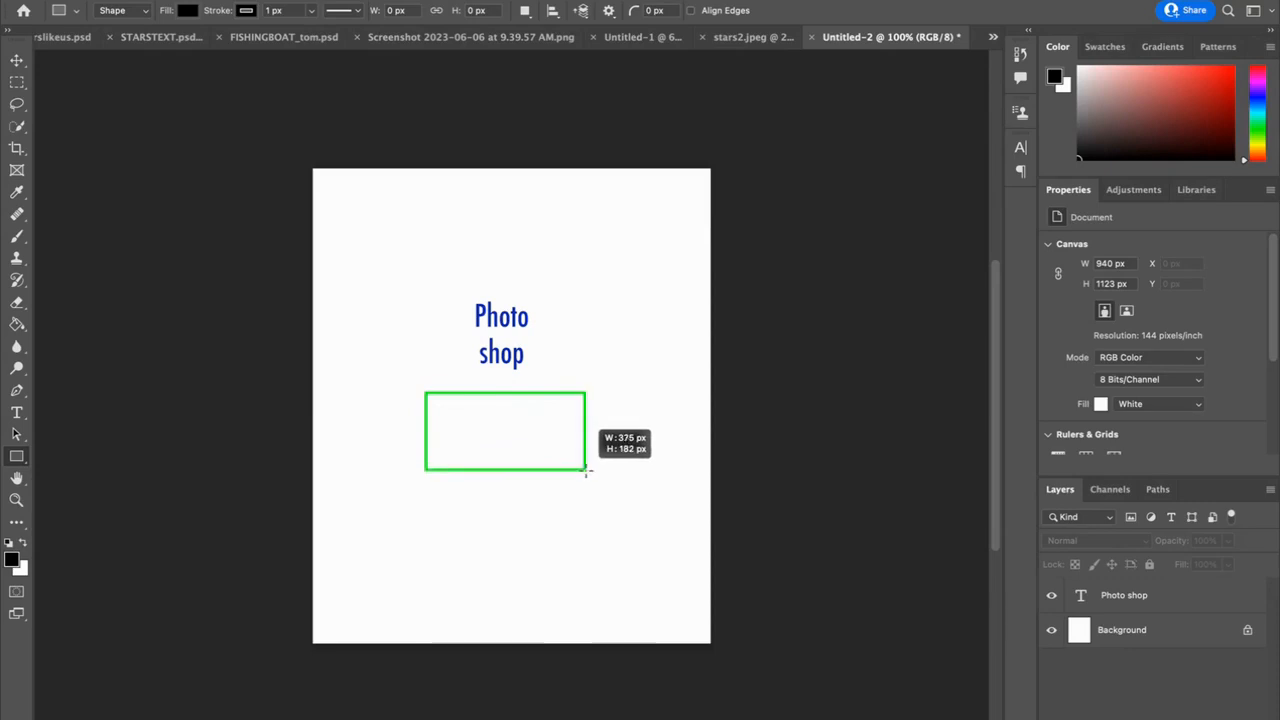
pyautogui.moveTo(425, 392); pyautogui.dragTo(587, 481)
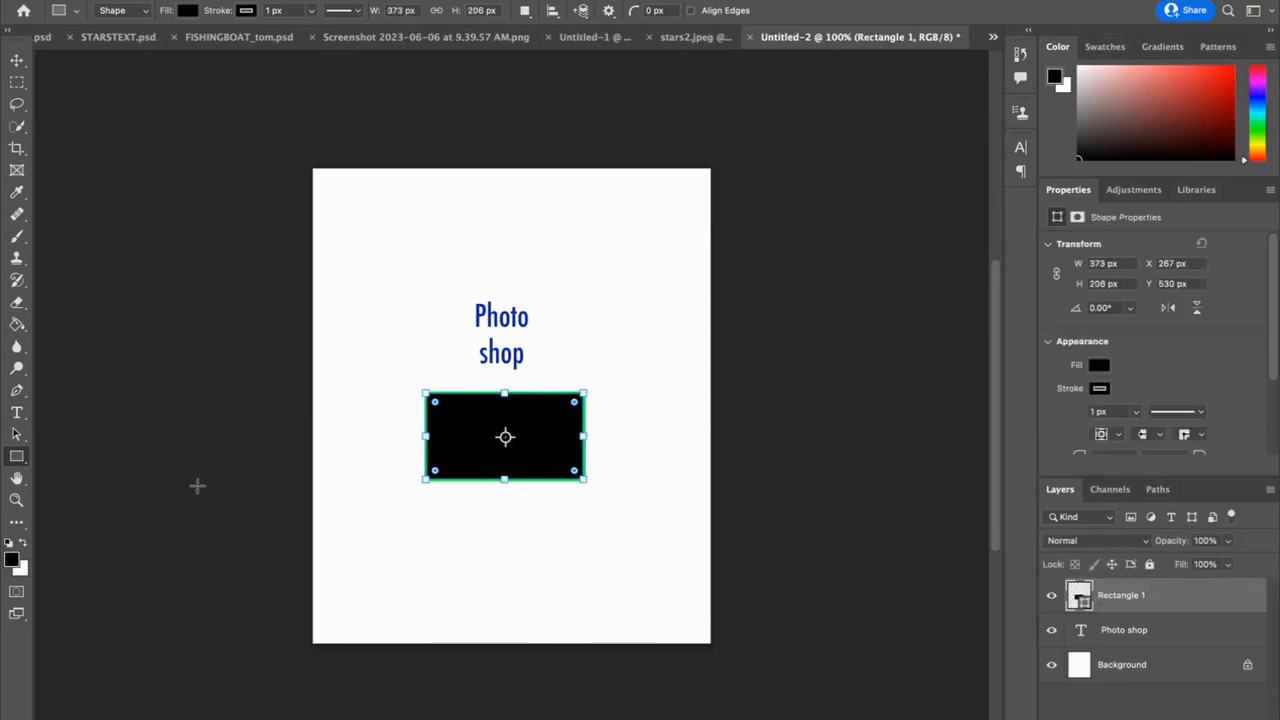
pyautogui.moveTo(545, 474)
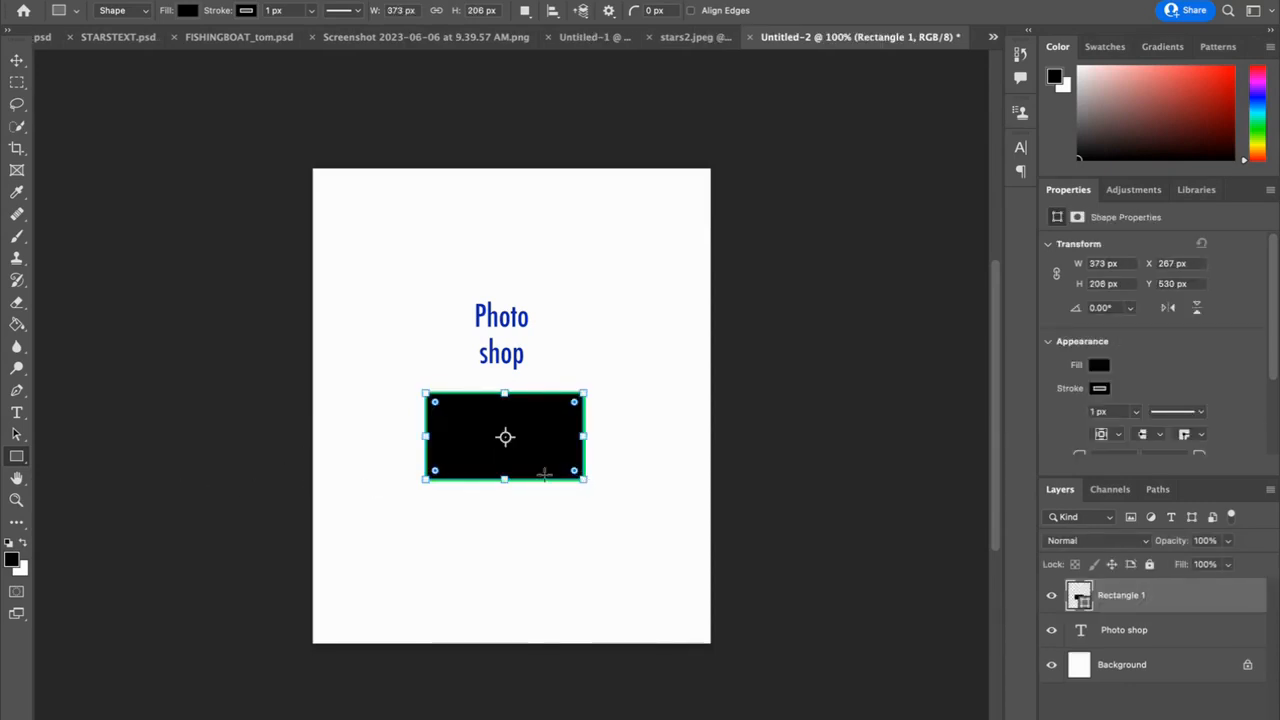
pyautogui.moveTo(198, 150)
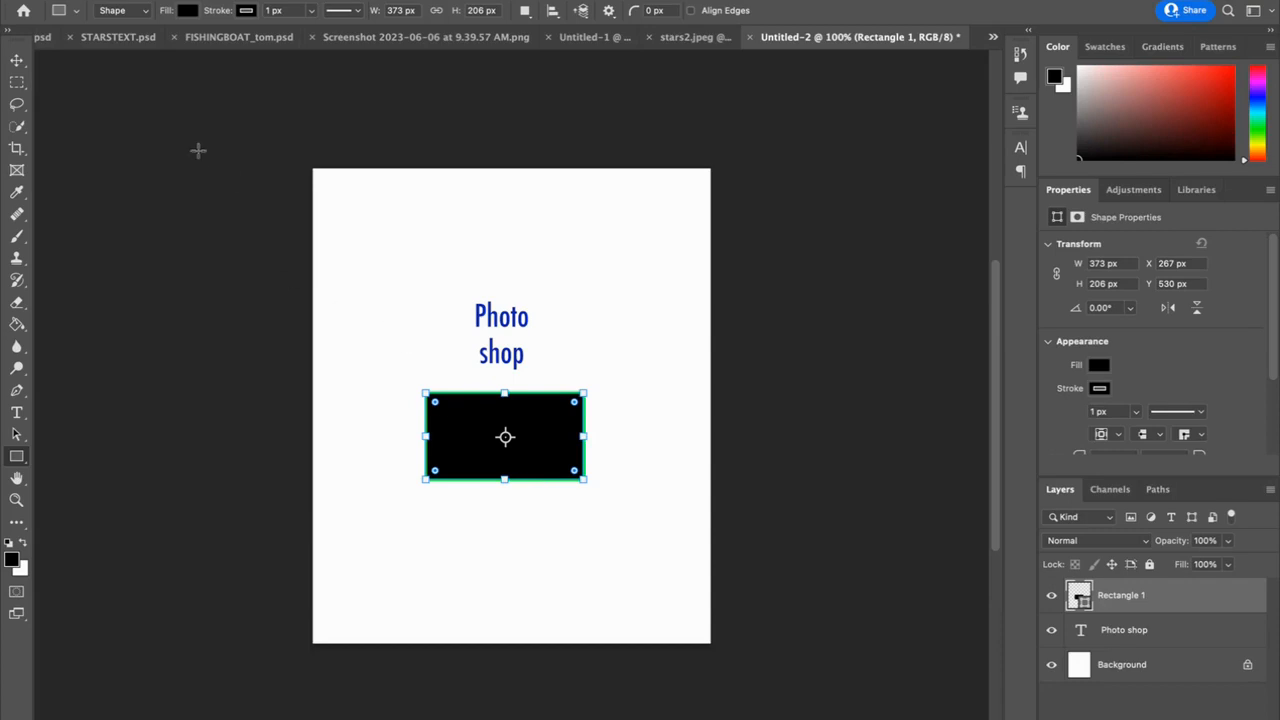
pyautogui.moveTo(191, 72)
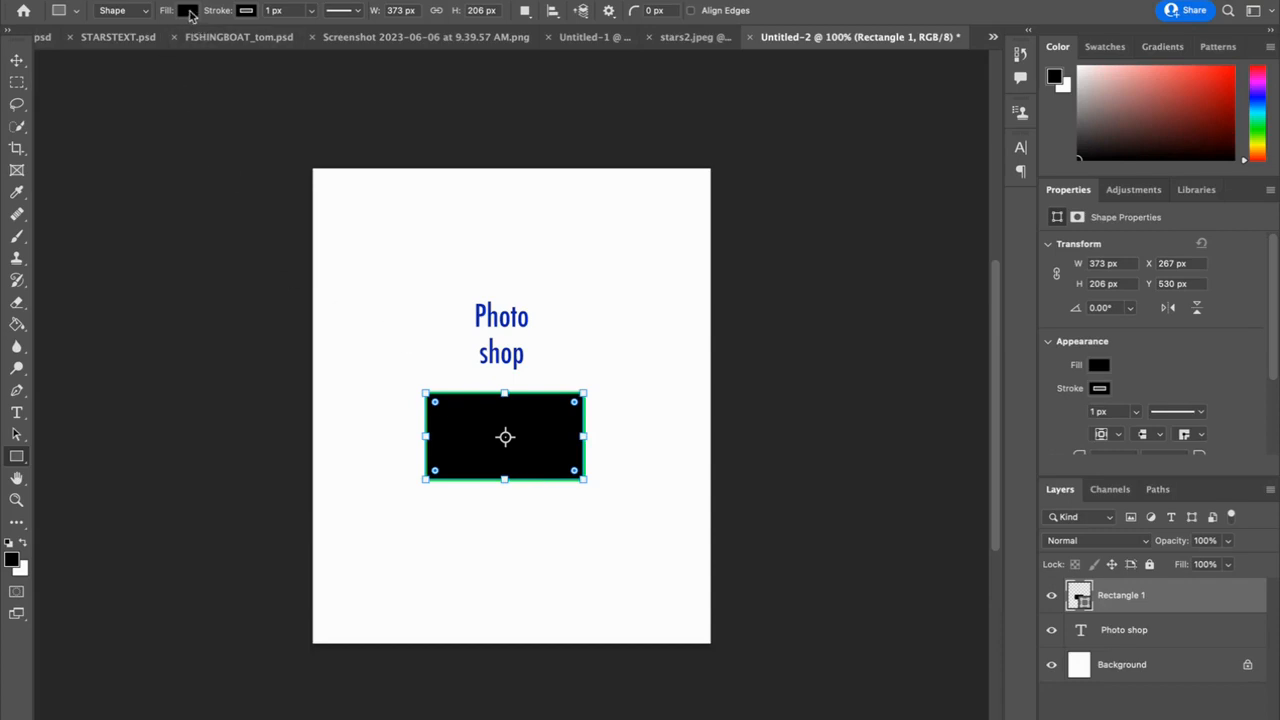
pyautogui.moveTo(189, 11)
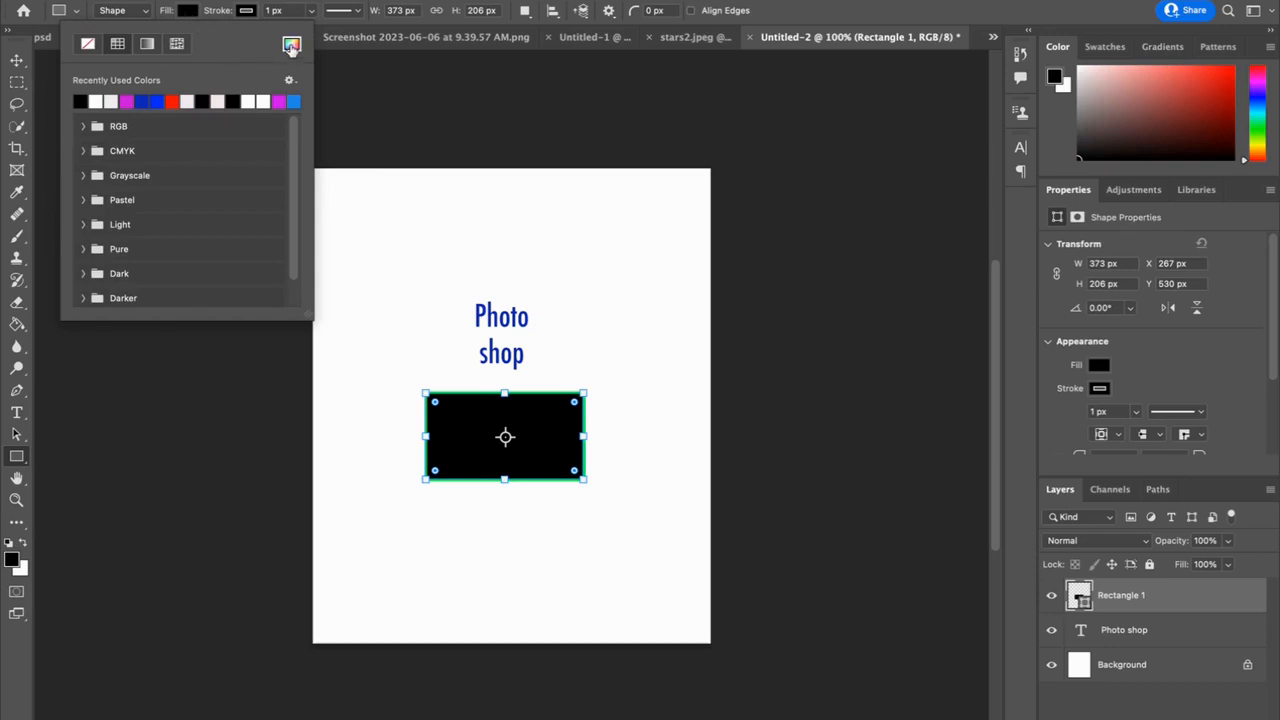
# Change the rectangle's fill from black to bright green via the Color Picker
pyautogui.click(1098, 364)
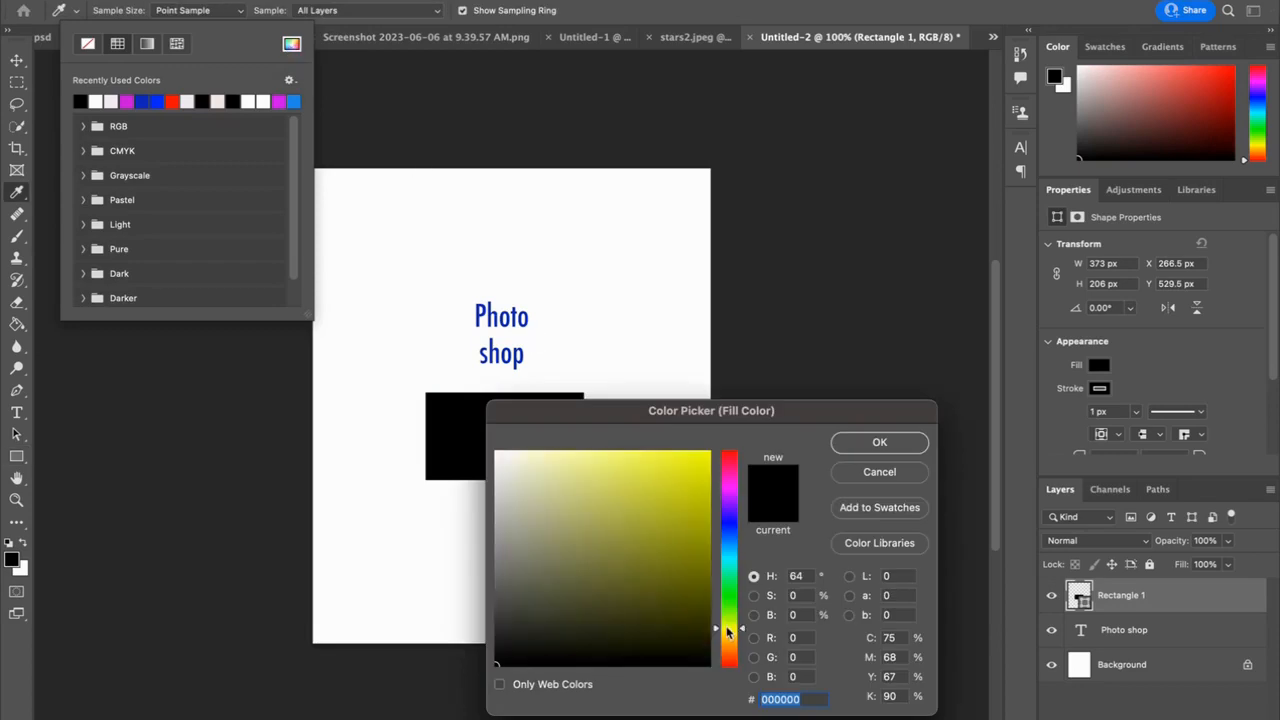
pyautogui.moveTo(718, 620)
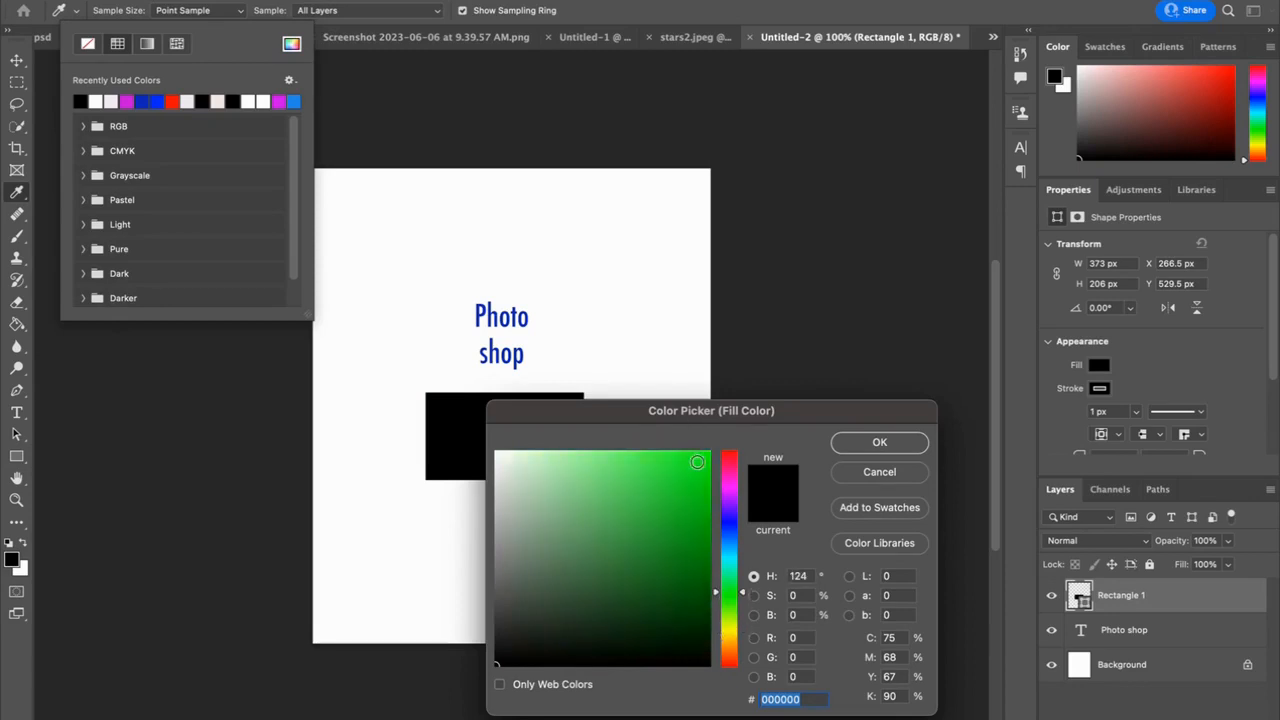
pyautogui.click(878, 442)
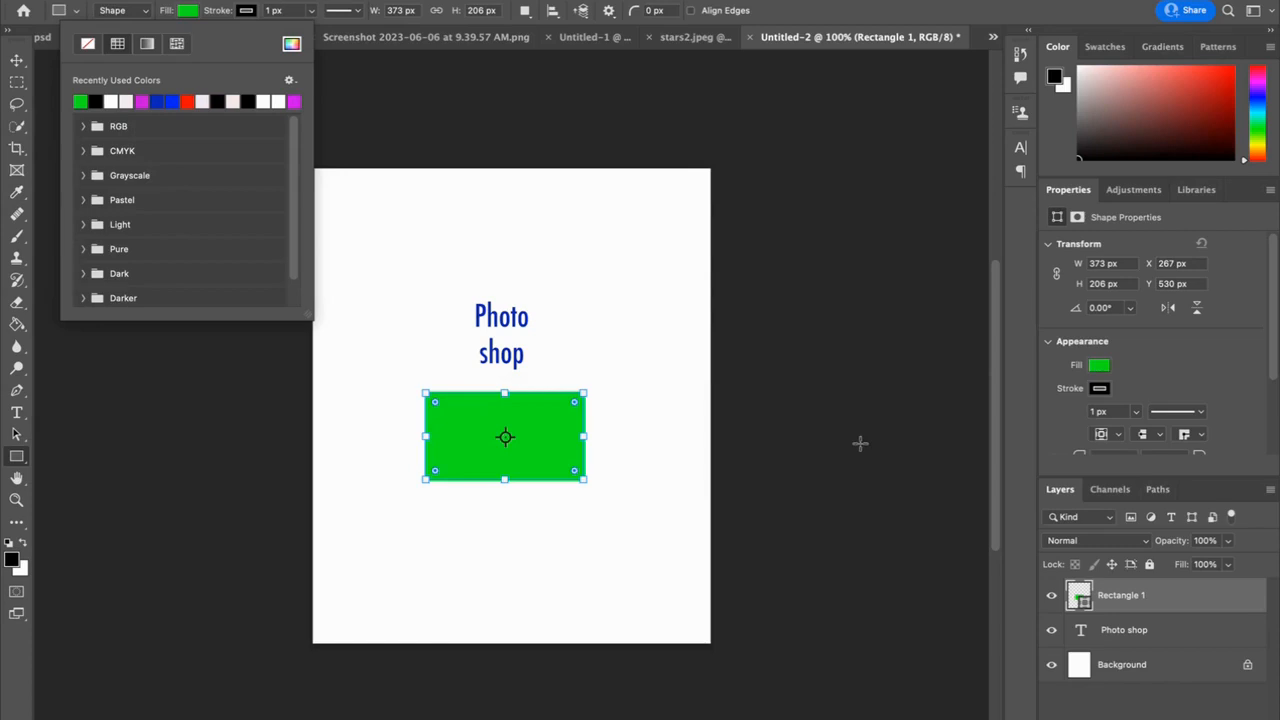
pyautogui.moveTo(288, 421)
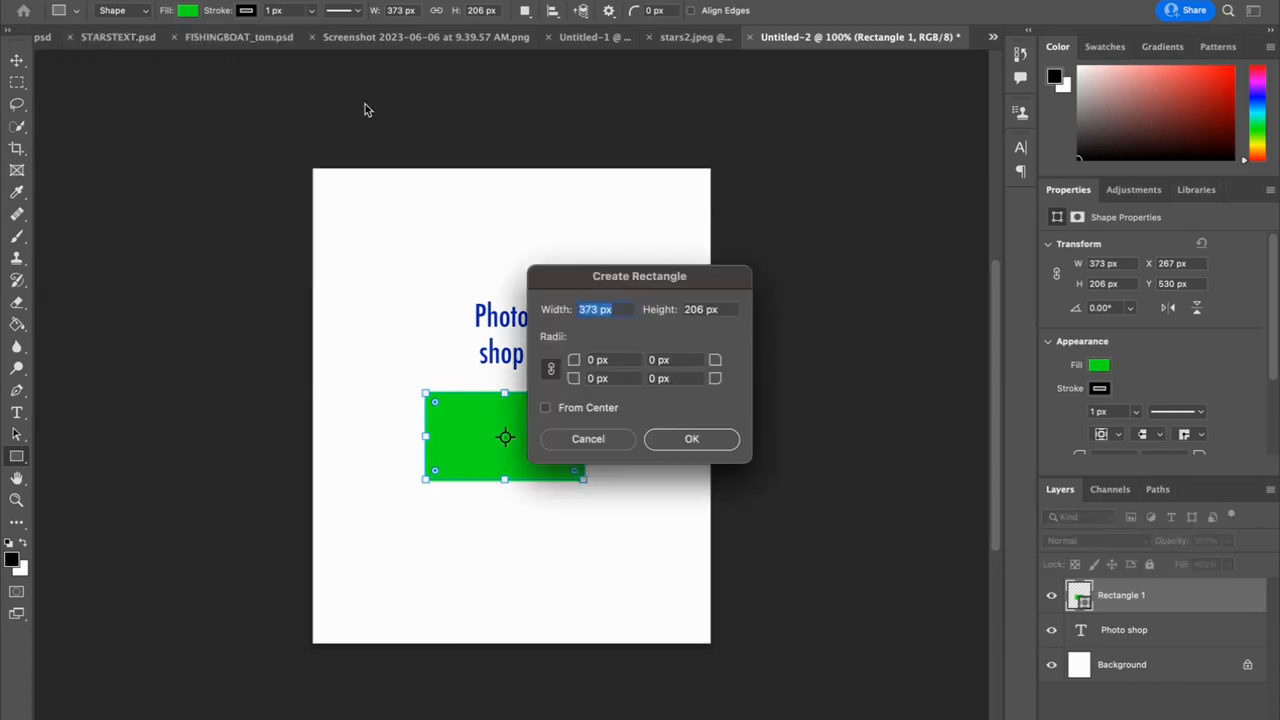
pyautogui.click(691, 438)
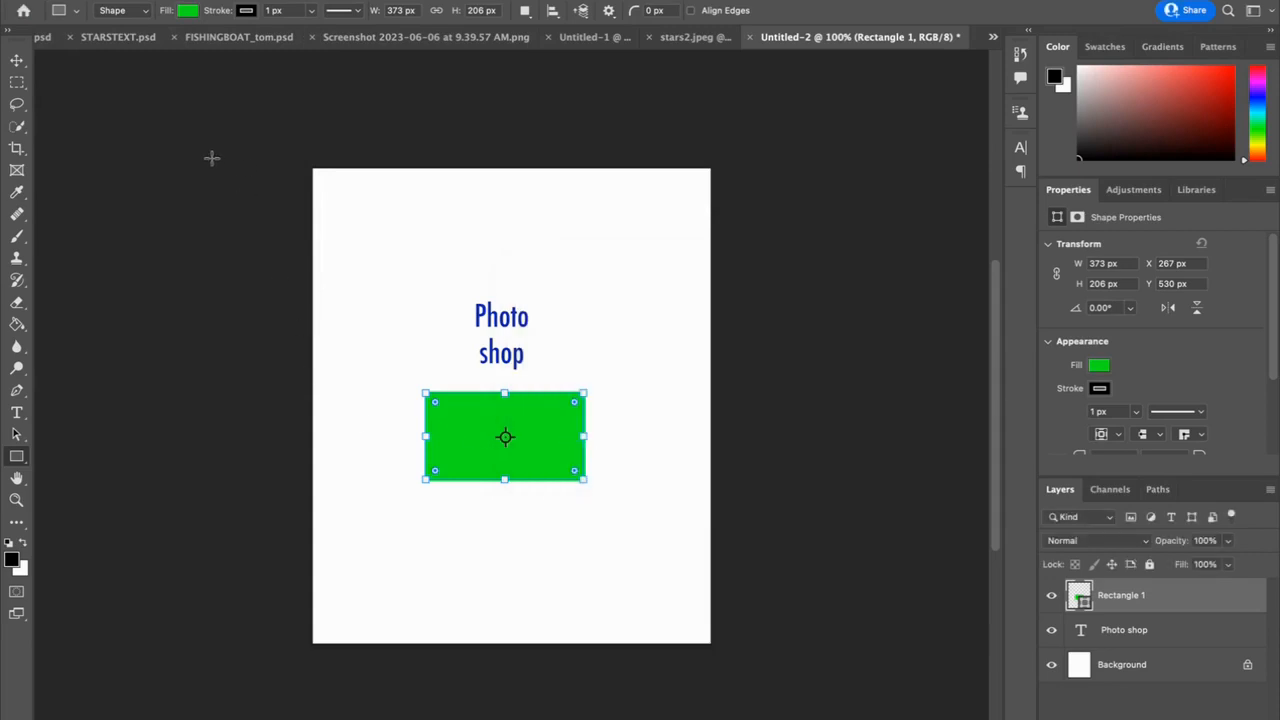
pyautogui.moveTo(232, 103)
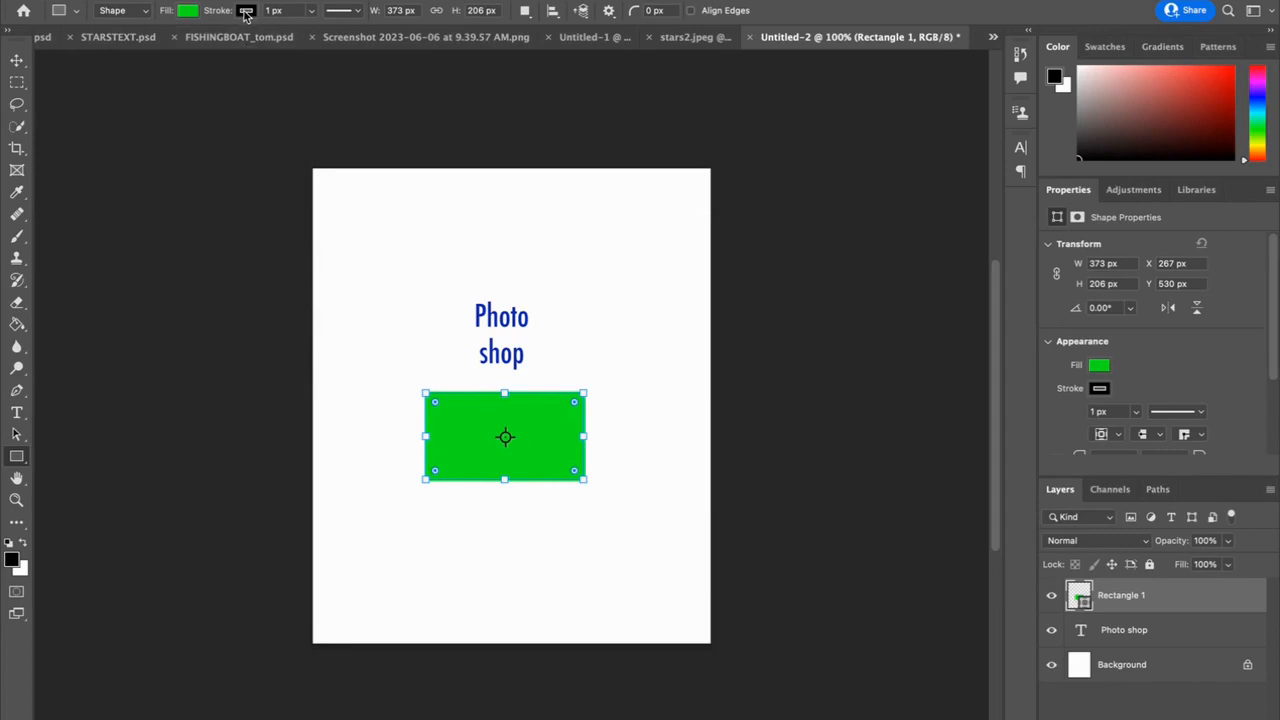
pyautogui.moveTo(246, 10)
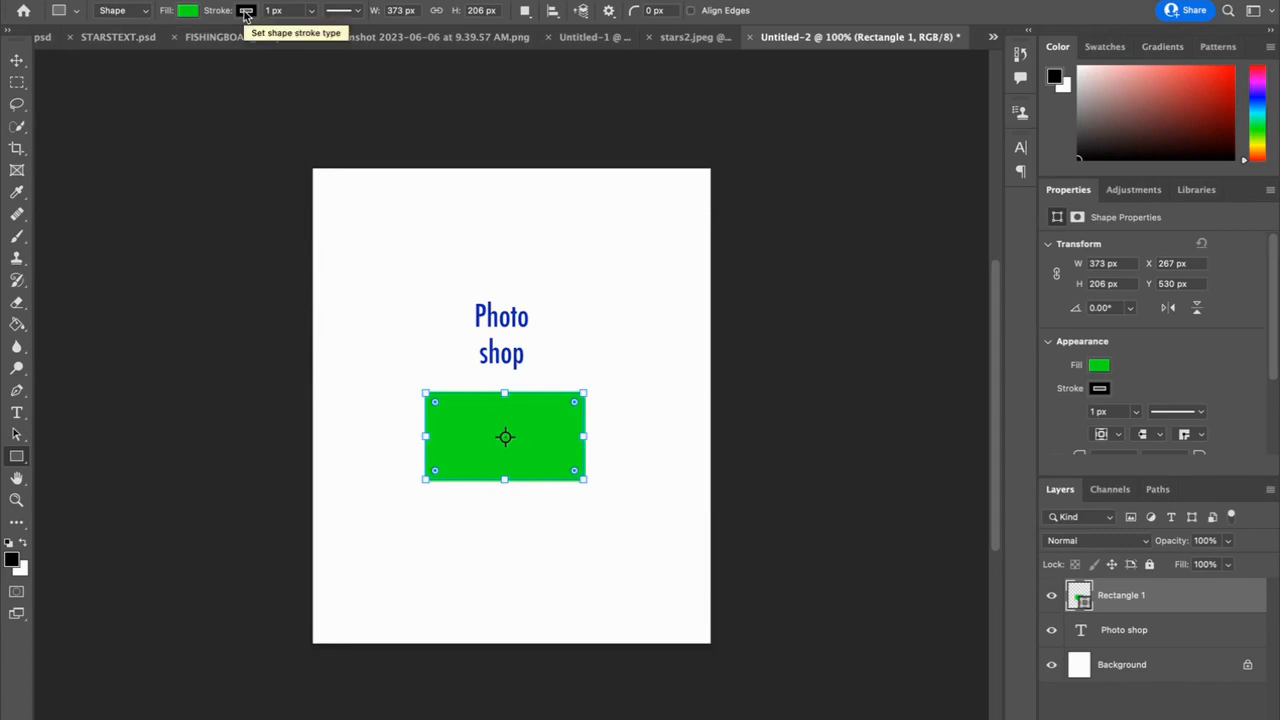
# Set the rectangle's stroke to red at about 19.66 px width
pyautogui.click(246, 10)
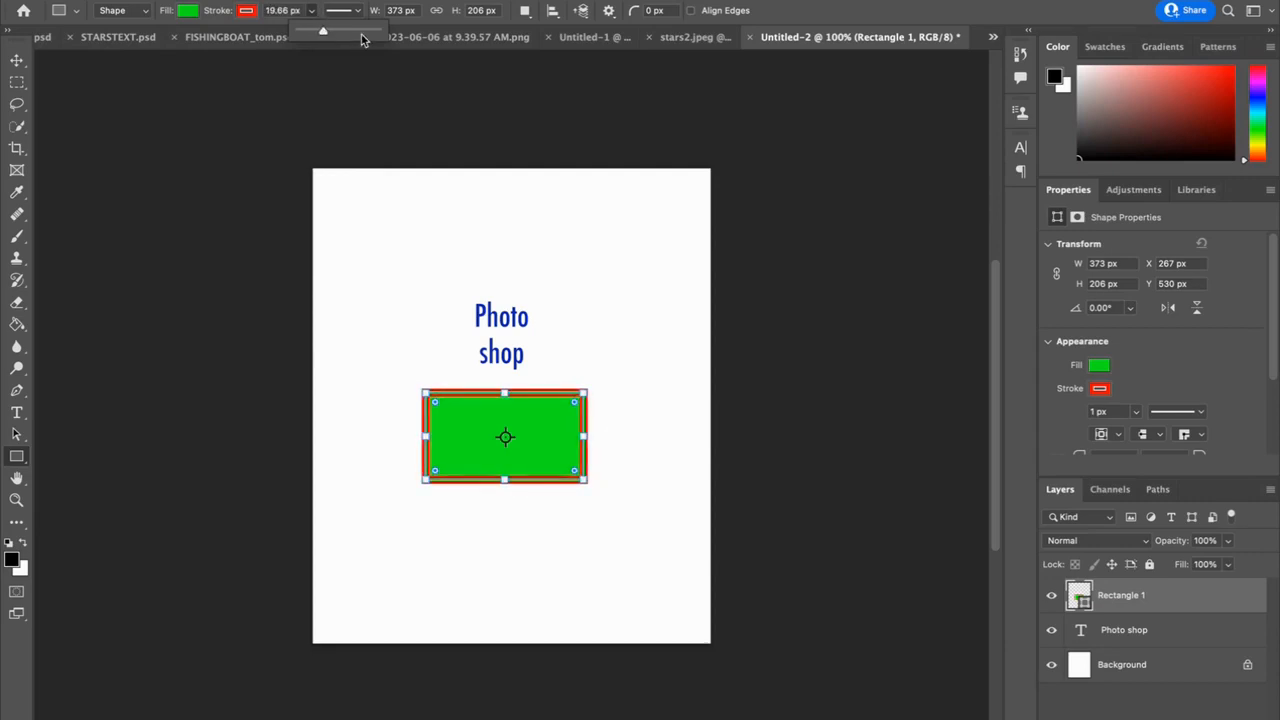
pyautogui.moveTo(220, 390)
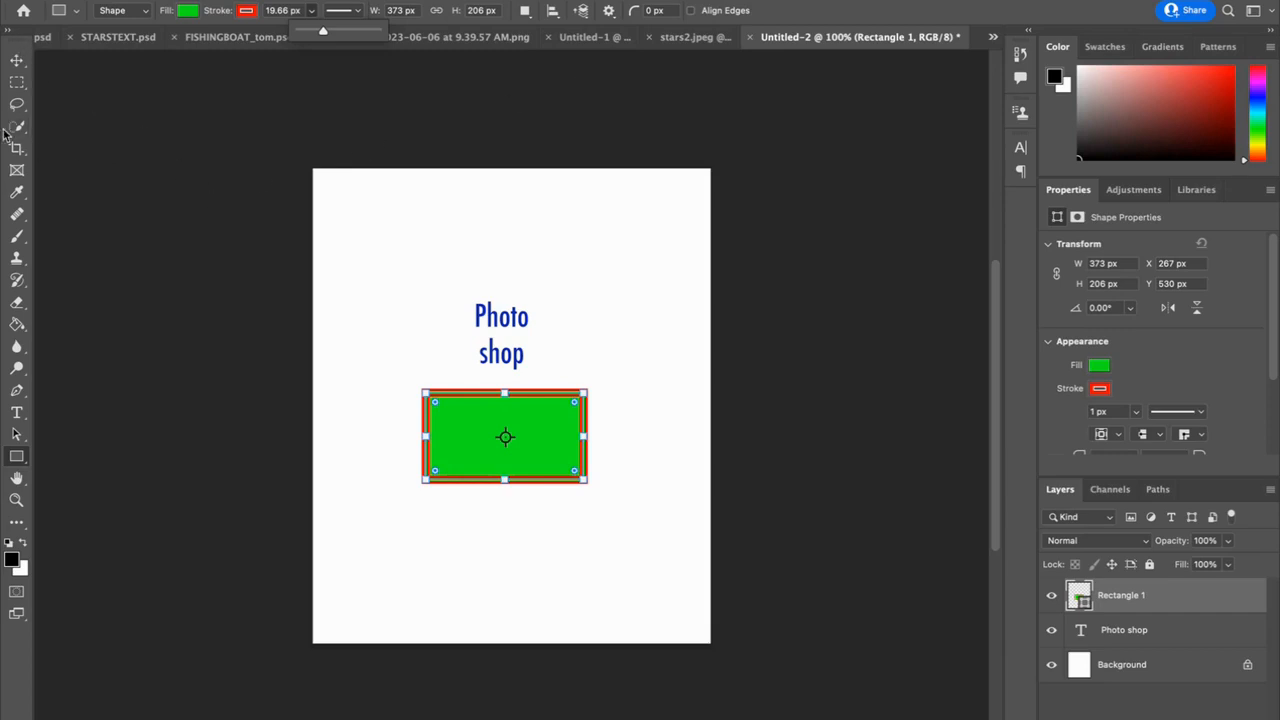
# Move the red-outlined green rectangle up over the blue text with the Move tool
pyautogui.click(17, 62)
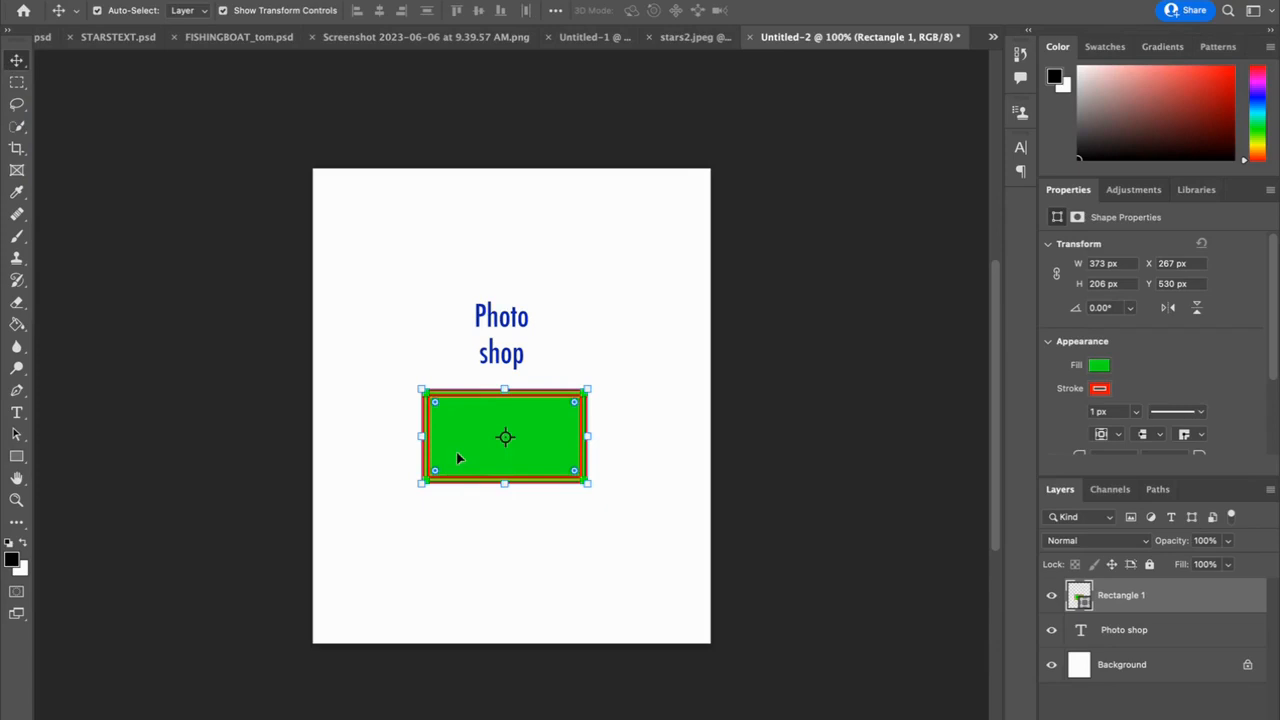
pyautogui.moveTo(505, 437); pyautogui.dragTo(502, 335)
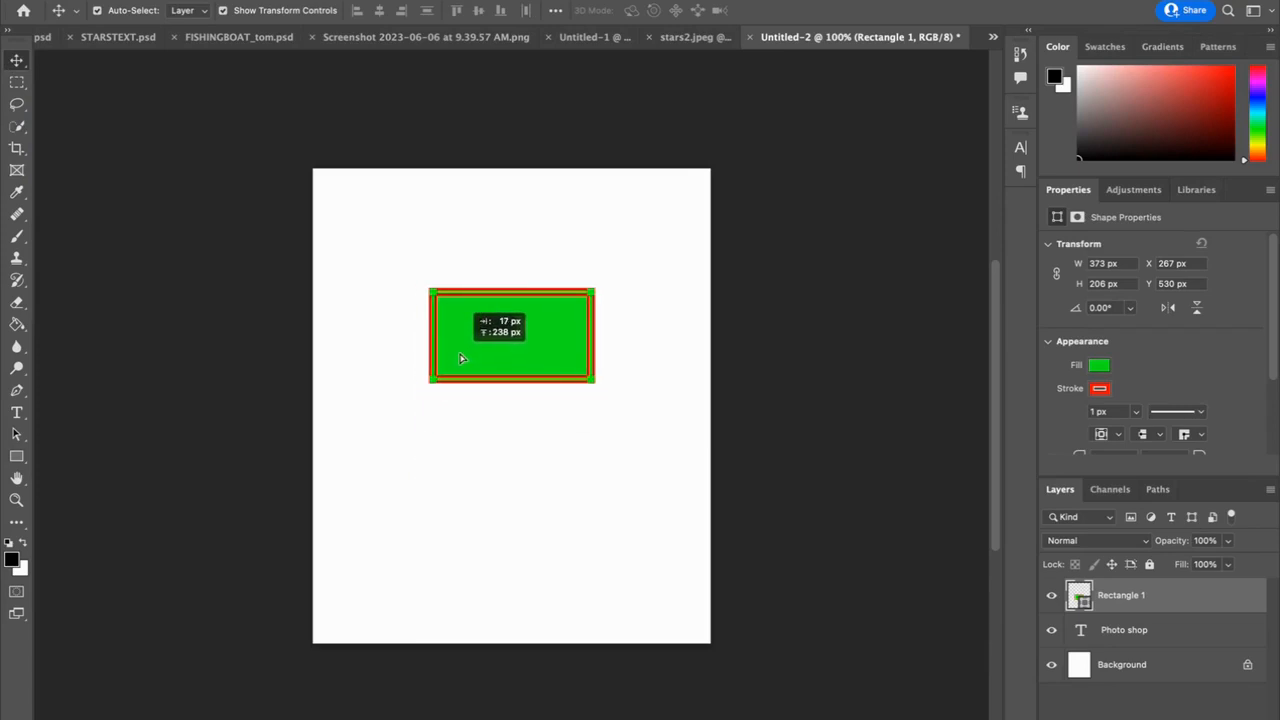
pyautogui.click(525, 418)
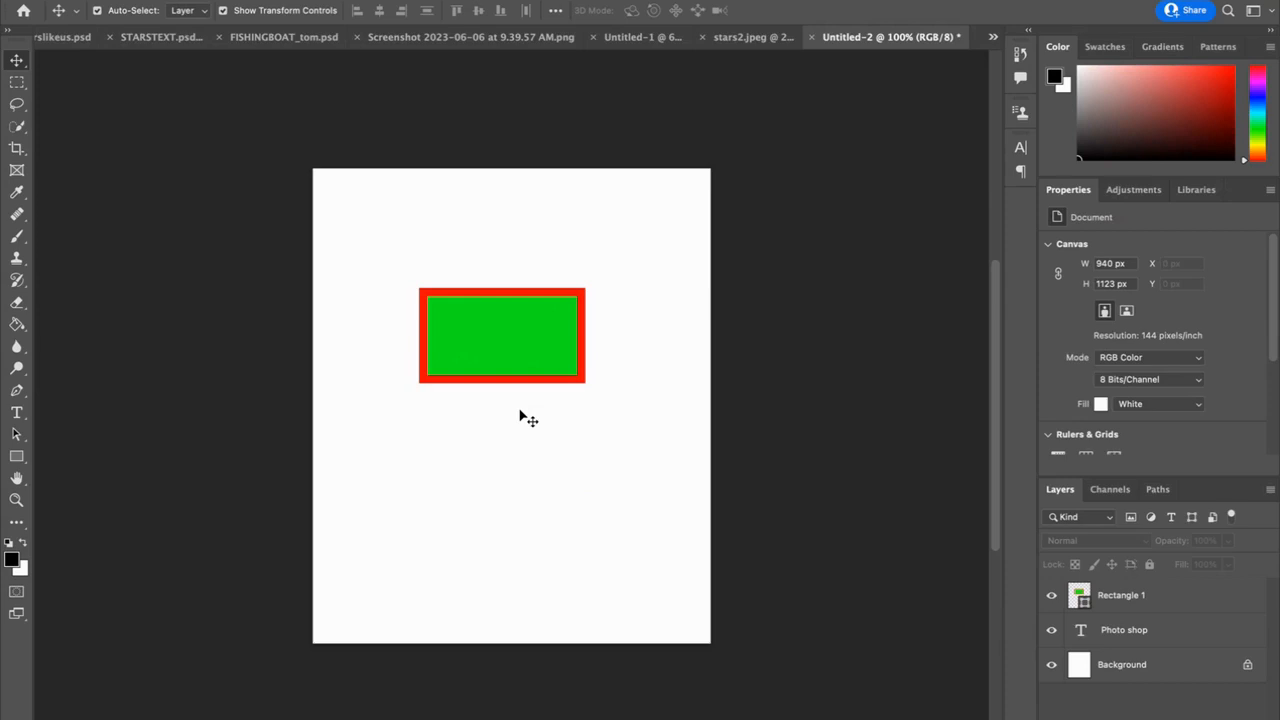
pyautogui.moveTo(1154, 605)
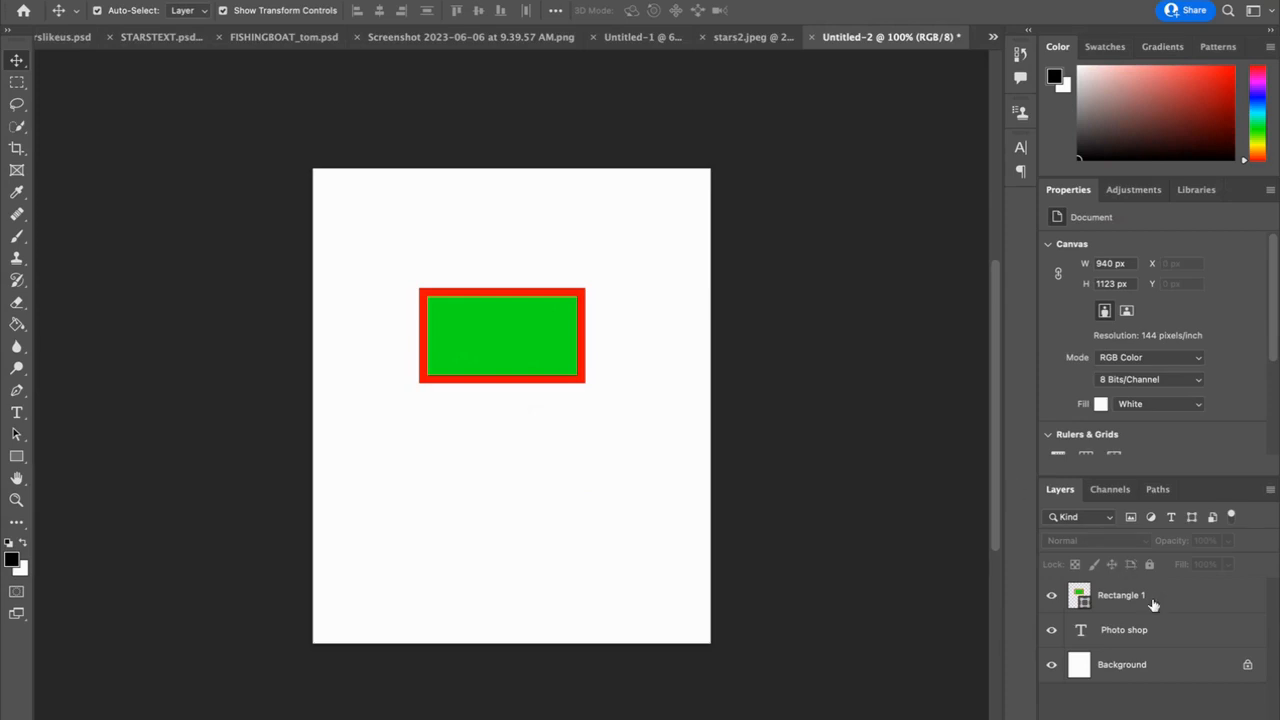
pyautogui.moveTo(1156, 596)
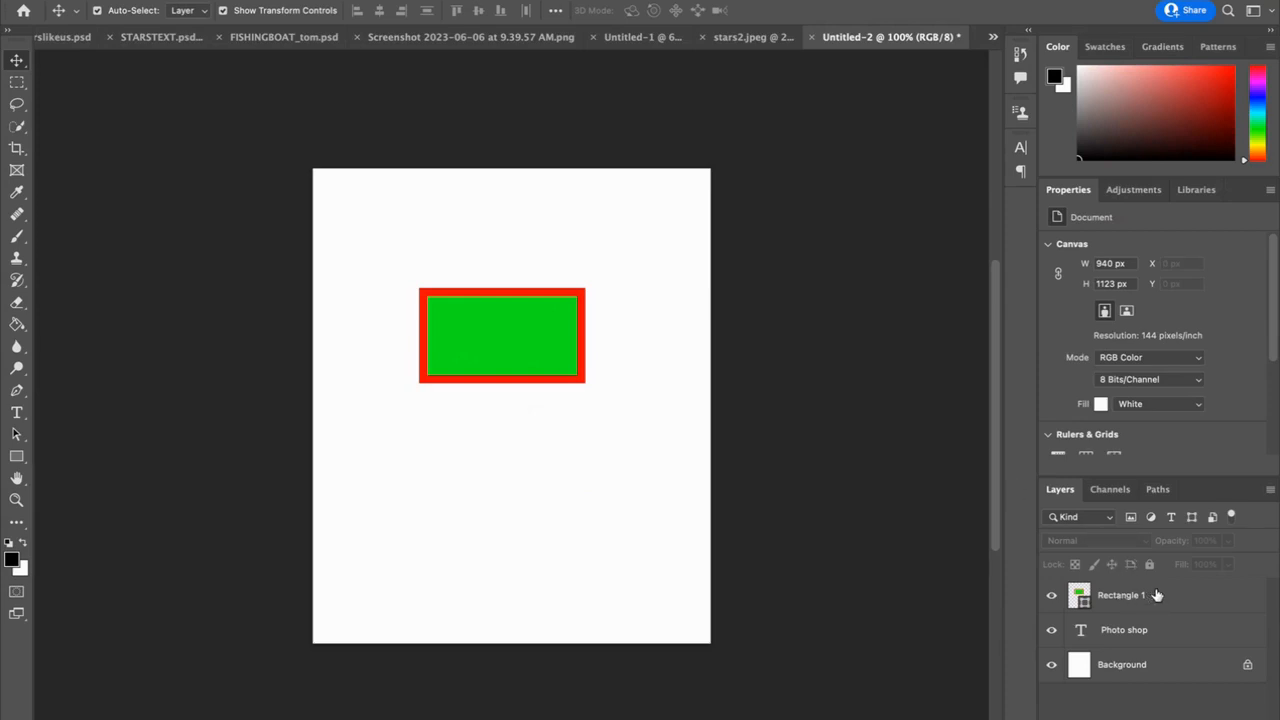
# Select the Rectangle 1 layer in the Layers panel
pyautogui.click(1120, 594)
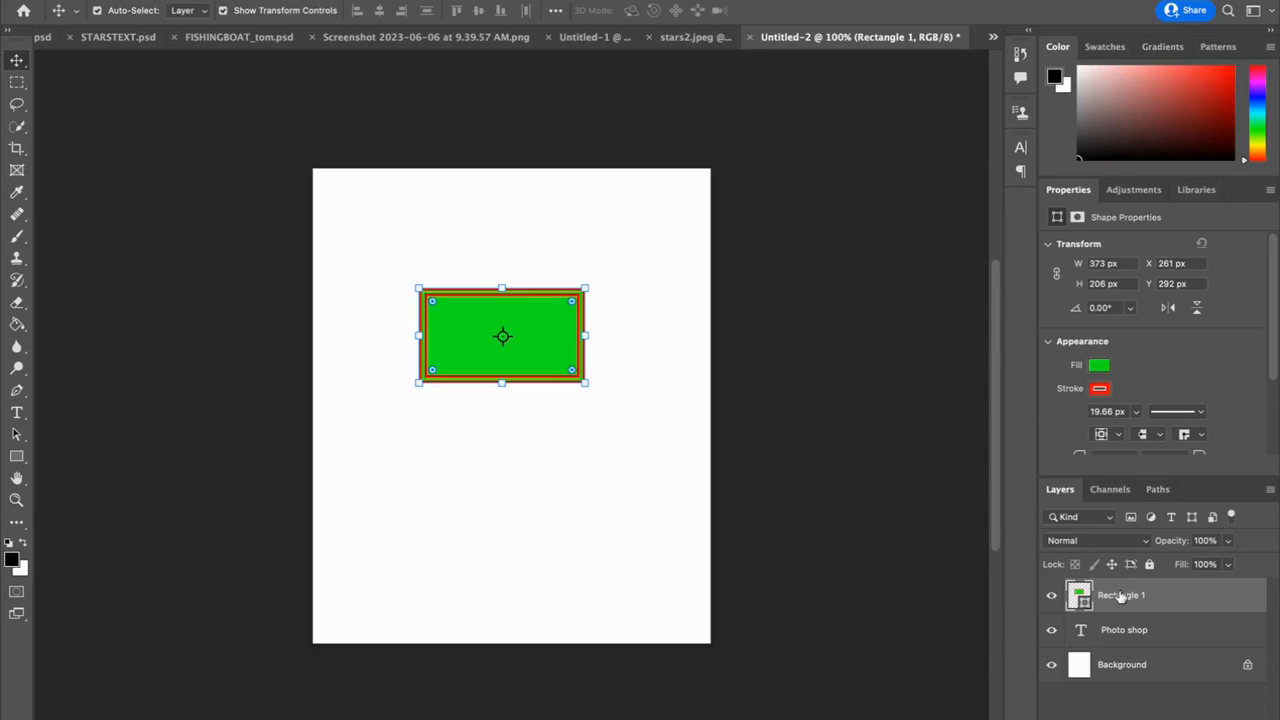
pyautogui.moveTo(1144, 595)
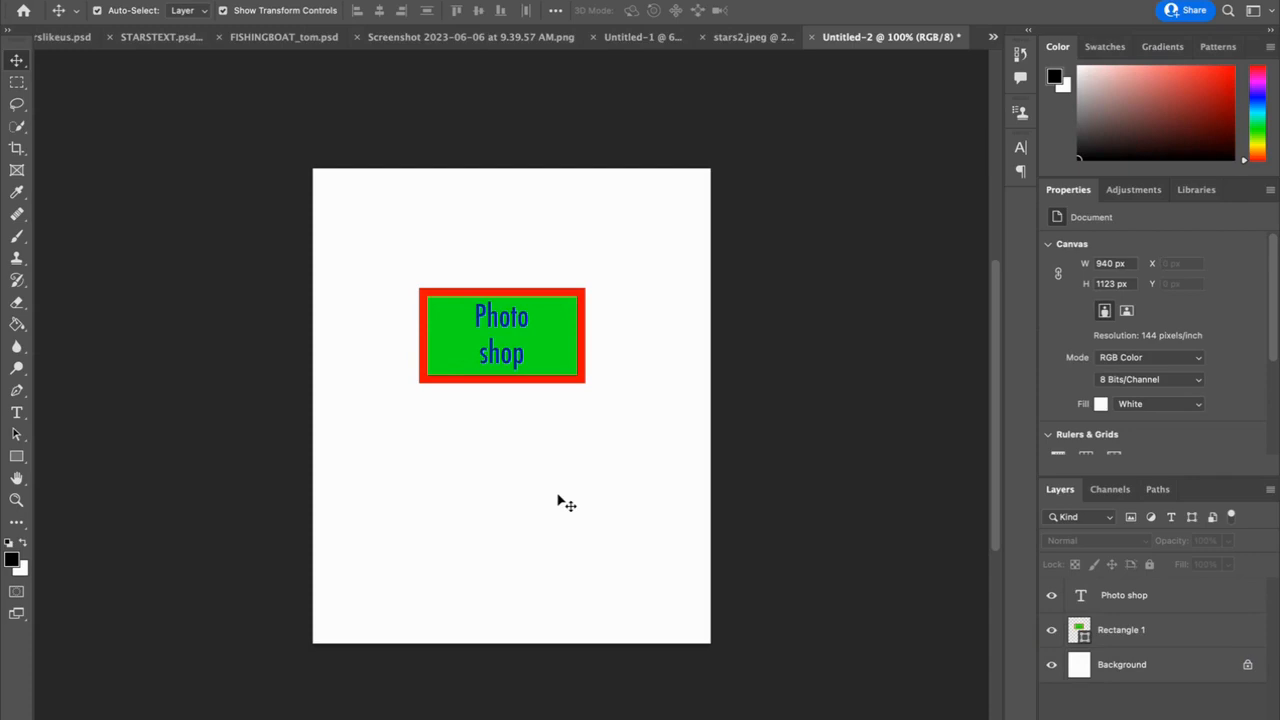
pyautogui.moveTo(640, 485)
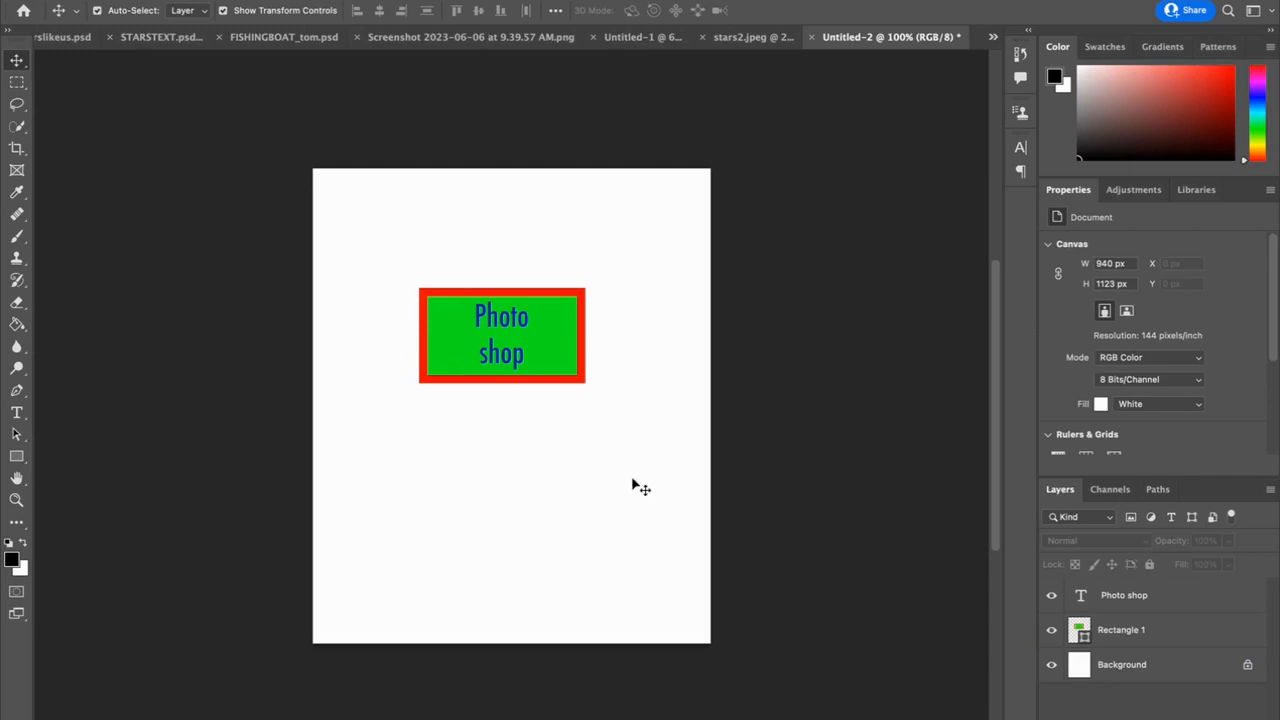
pyautogui.moveTo(388, 272)
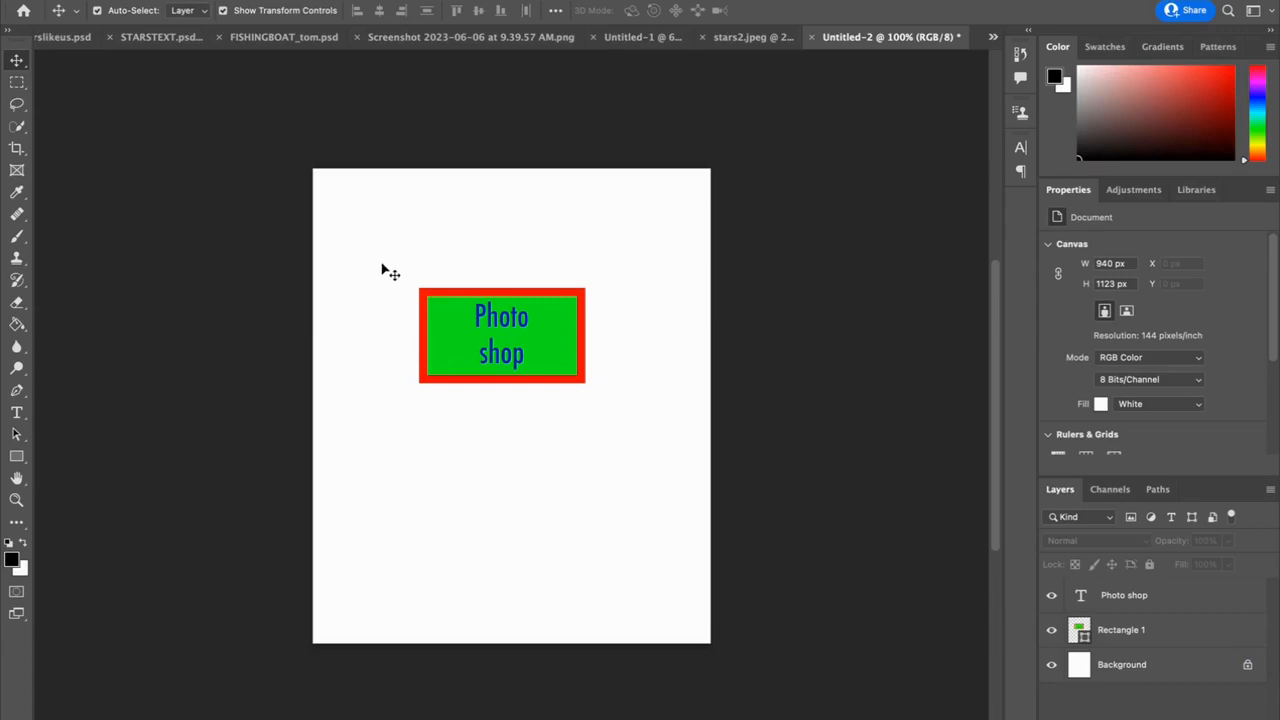
pyautogui.moveTo(398, 278)
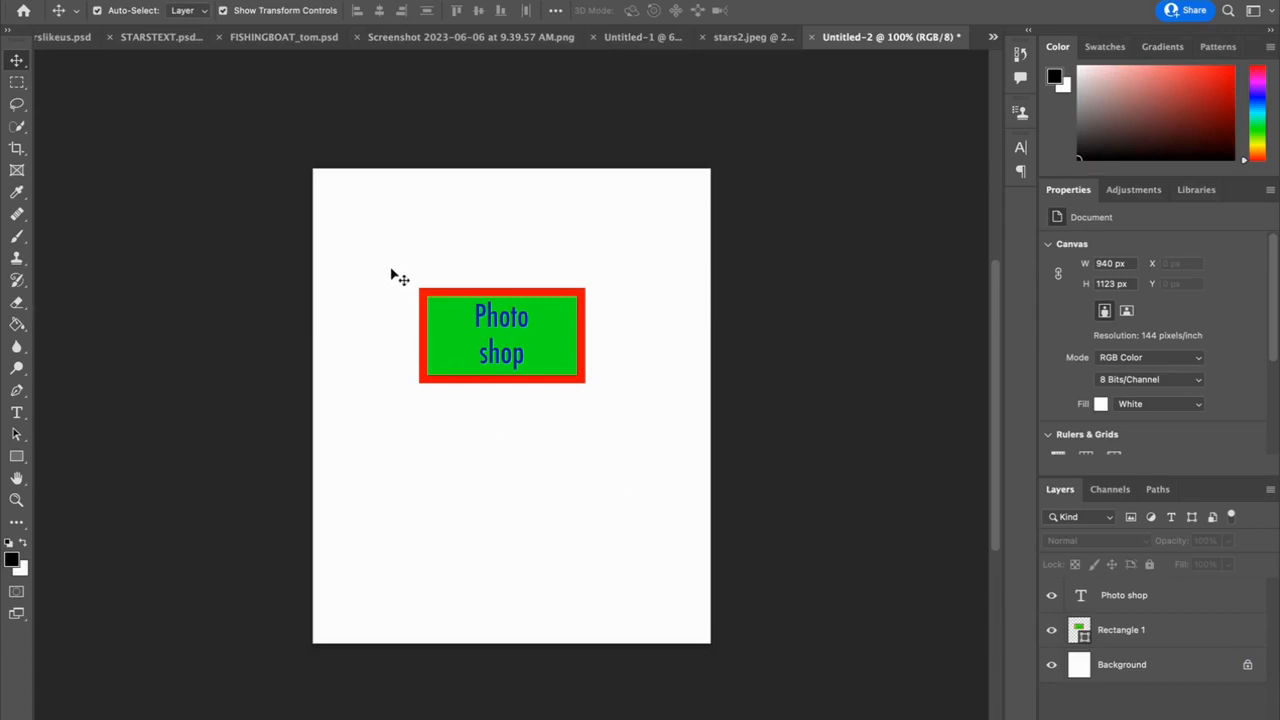
# Select the text and rectangle layers together so the blue words sit over the shape
pyautogui.moveTo(390, 275); pyautogui.dragTo(410, 295)
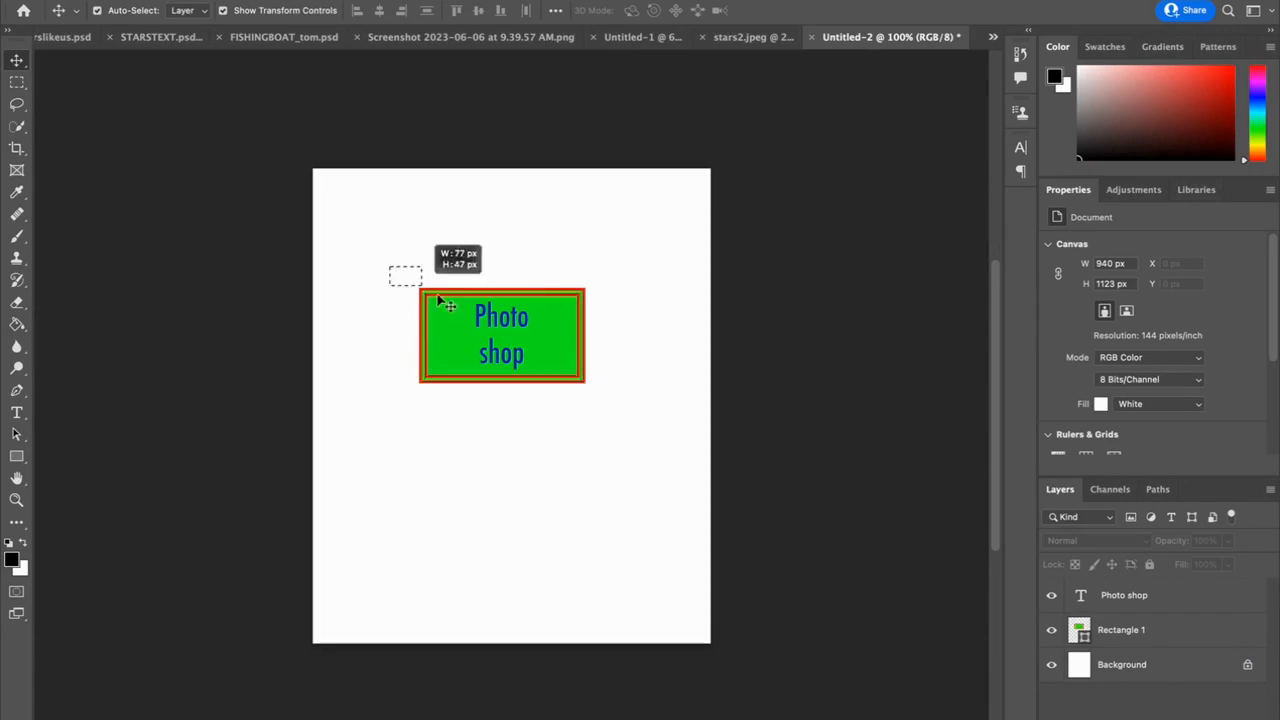
pyautogui.click(1121, 629)
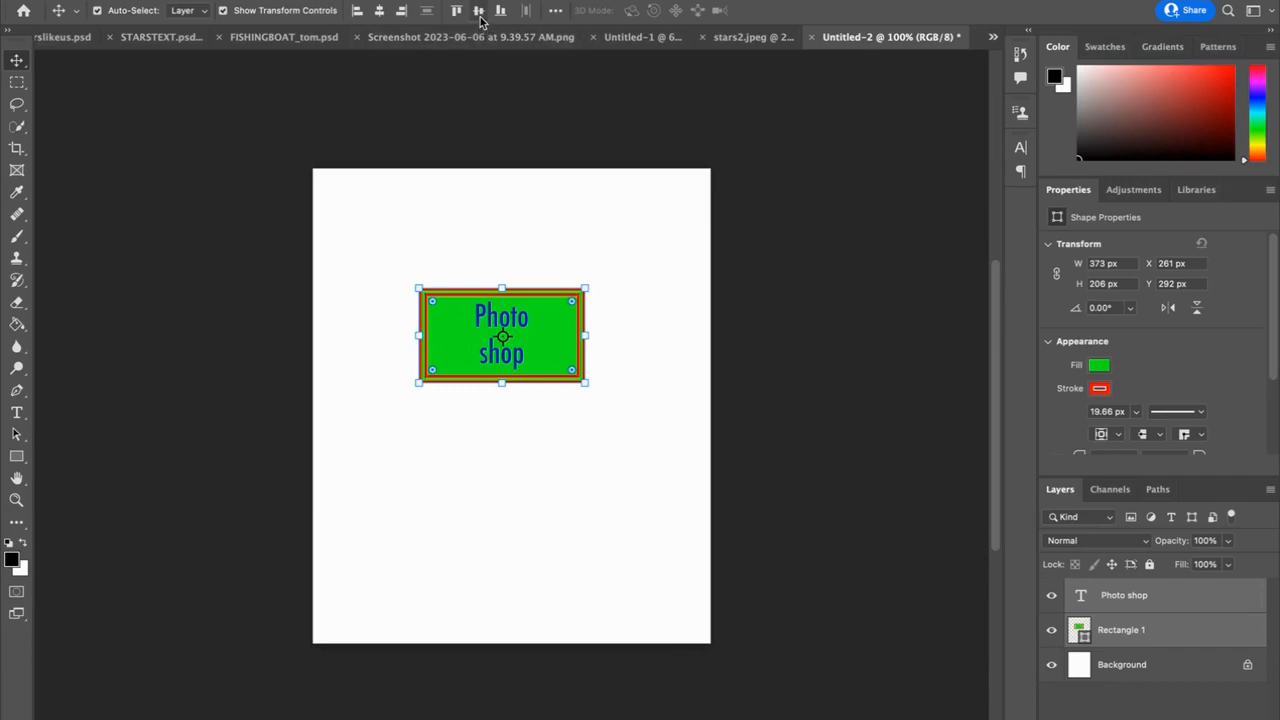
pyautogui.moveTo(479, 11)
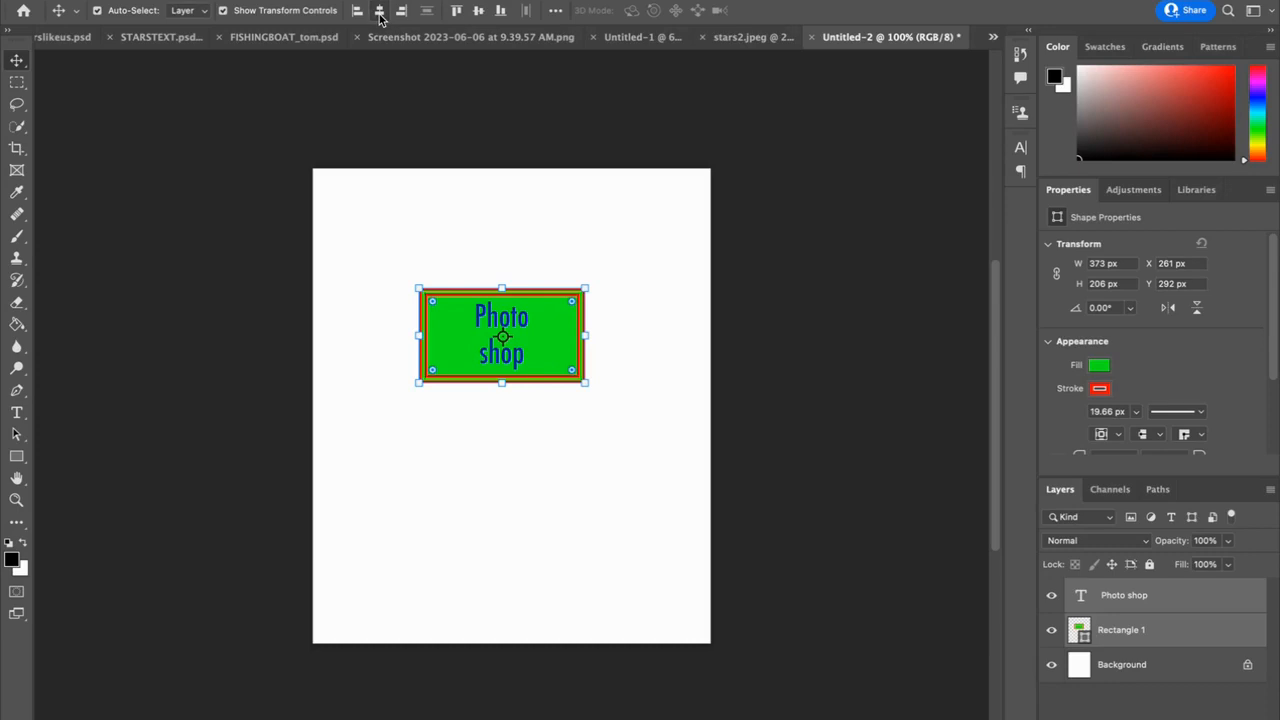
pyautogui.moveTo(388, 368)
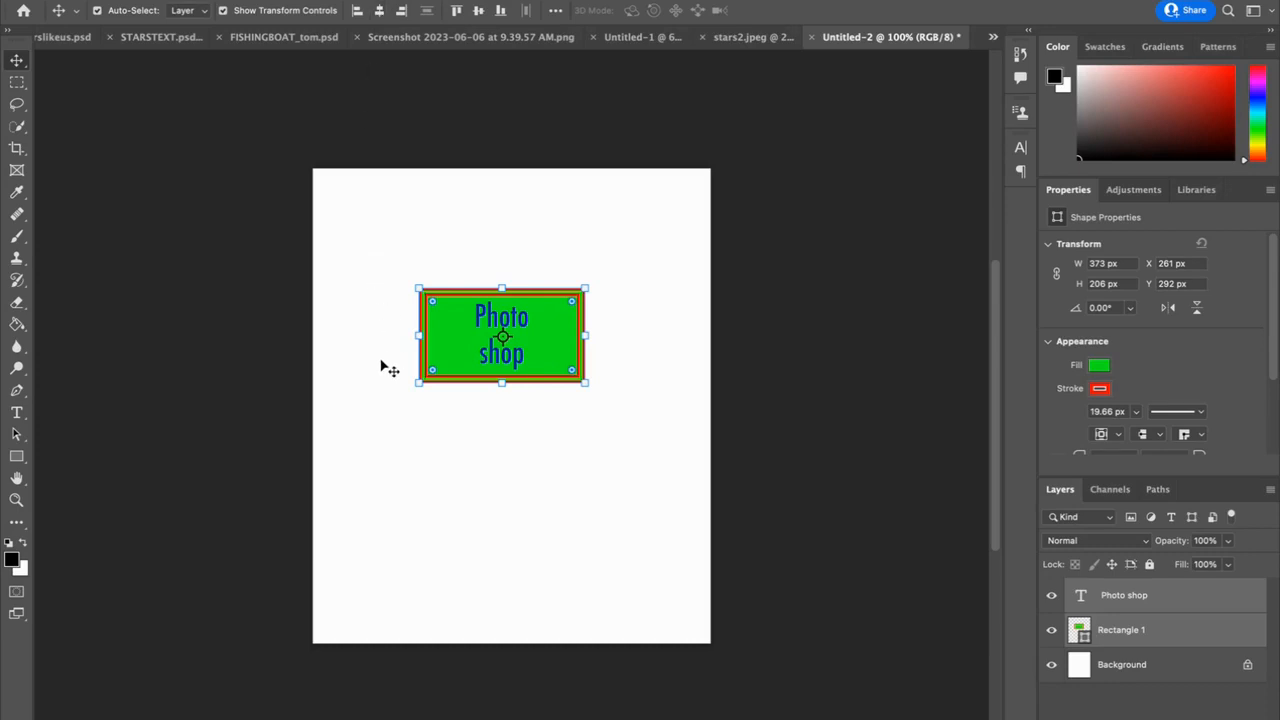
pyautogui.moveTo(457, 208)
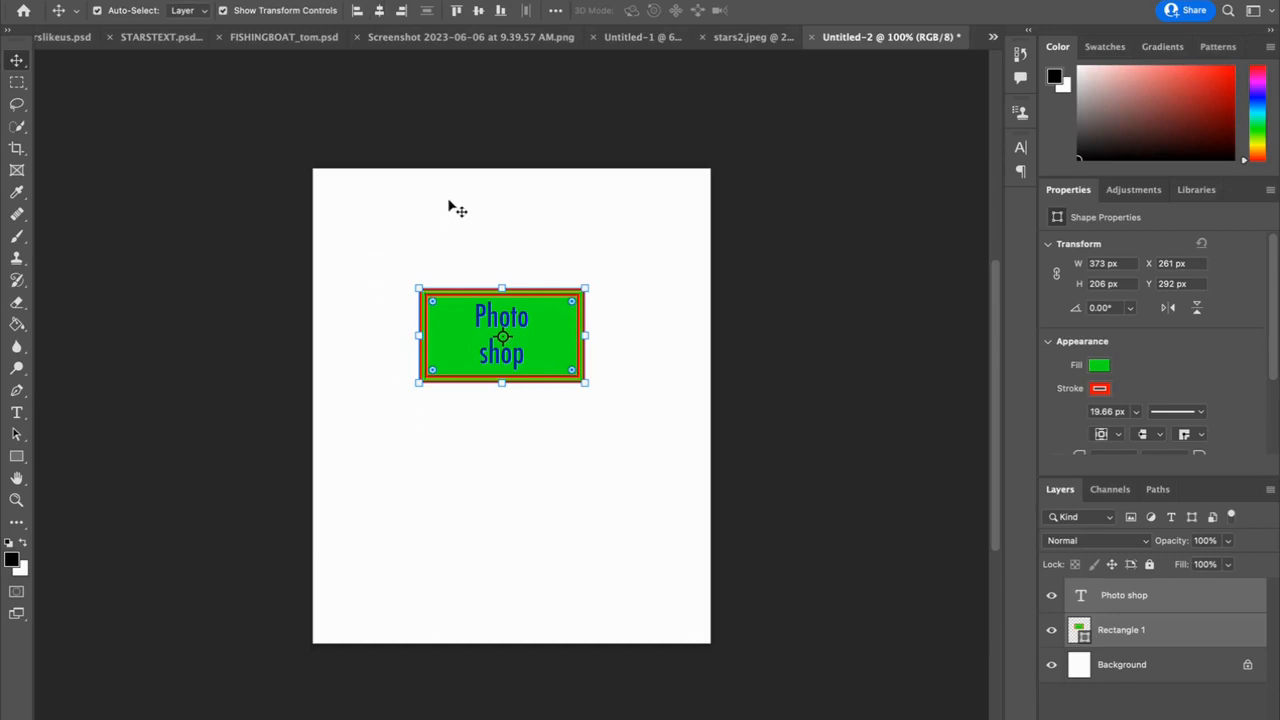
pyautogui.click(547, 445)
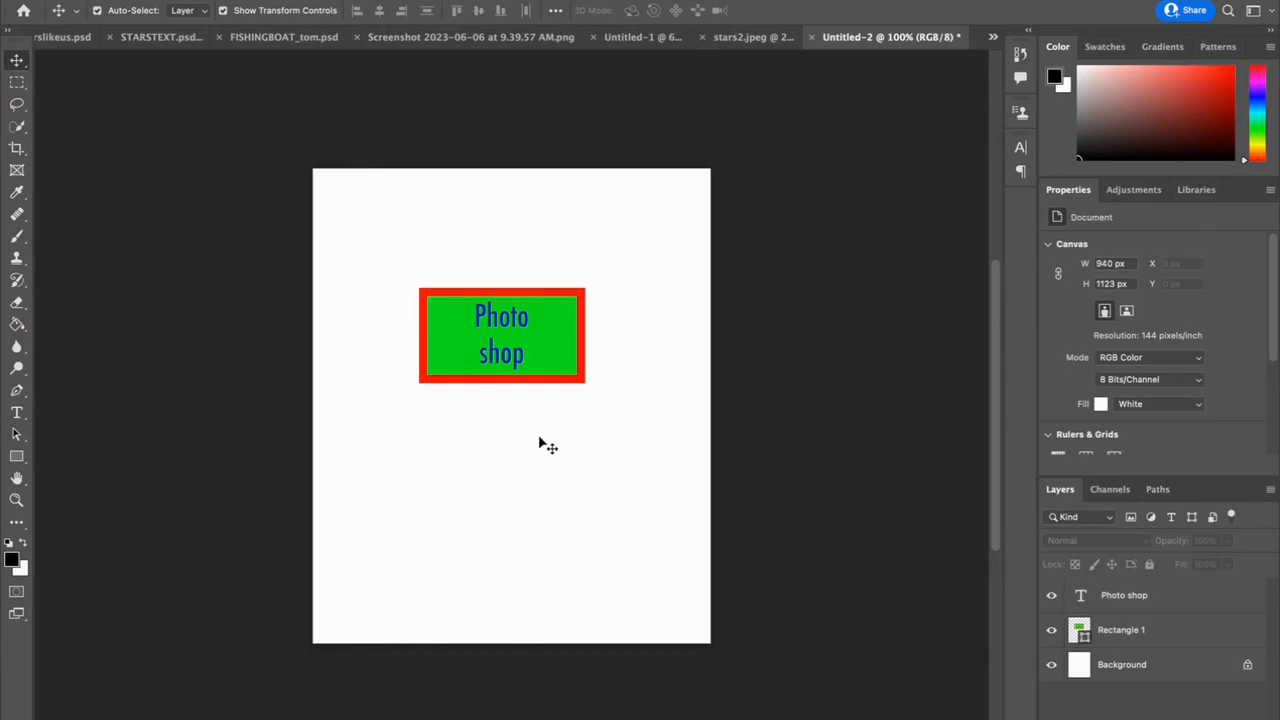
pyautogui.moveTo(807, 521)
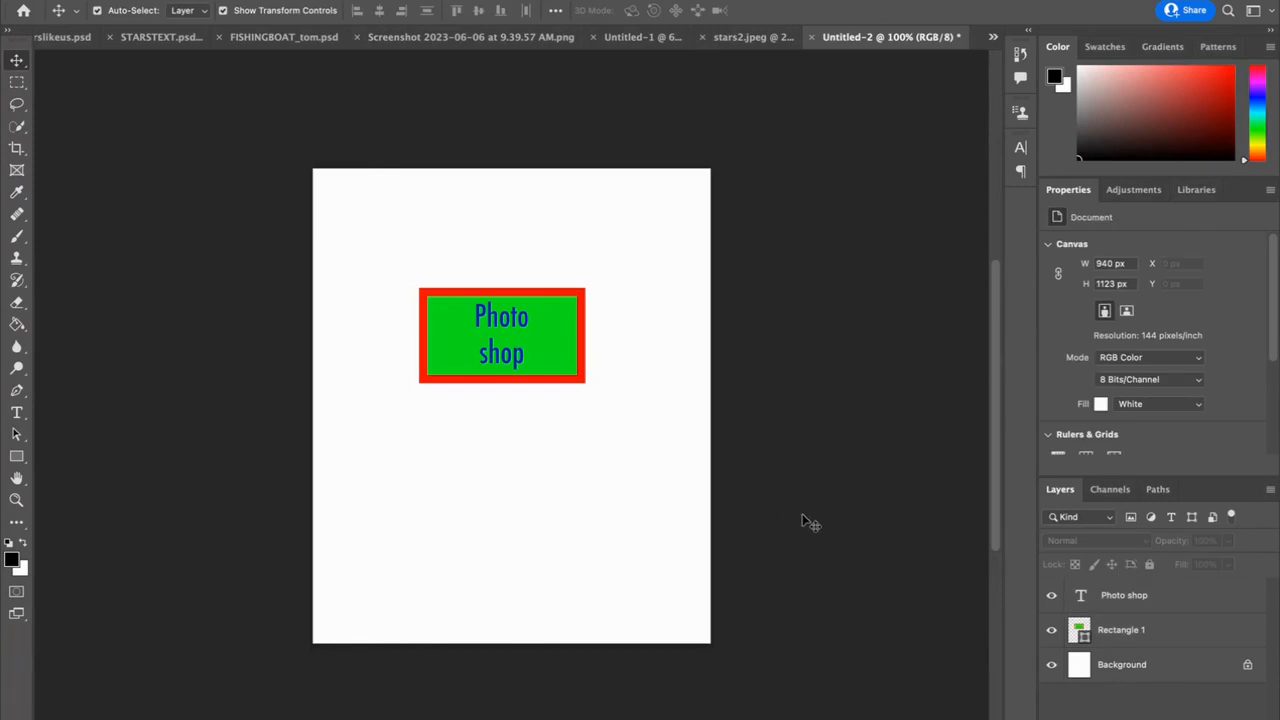
pyautogui.moveTo(551, 503)
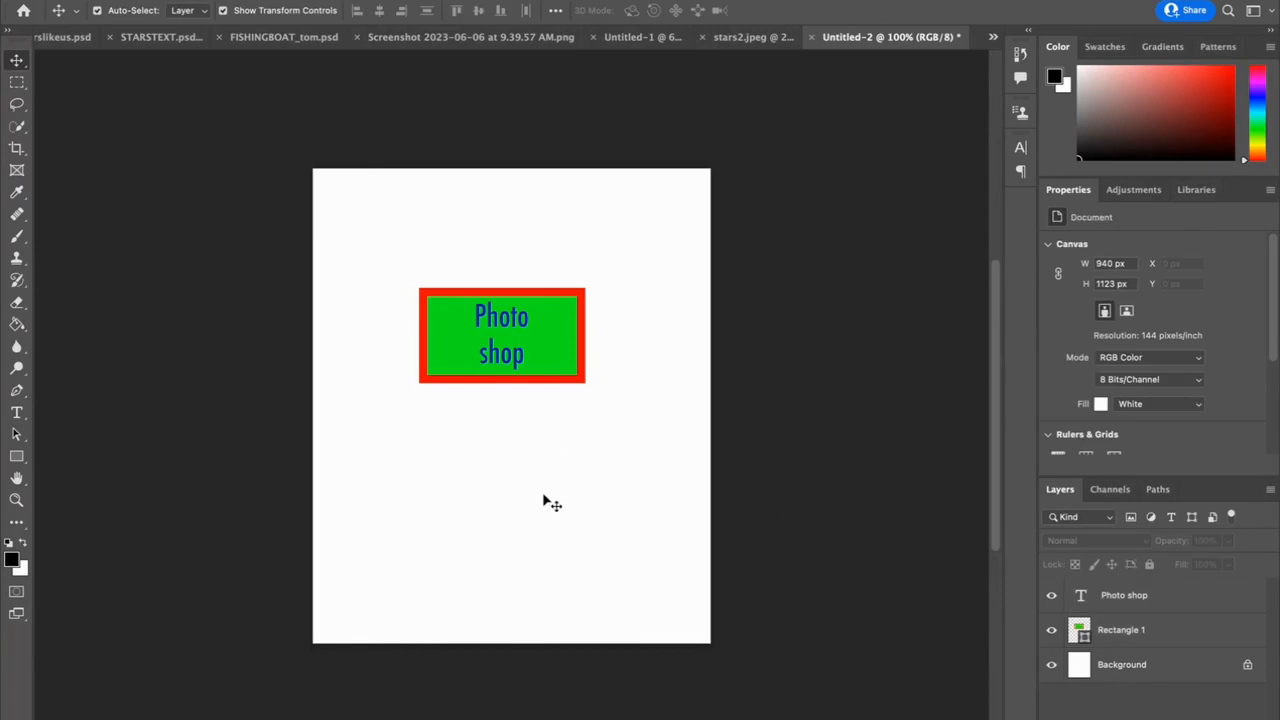
pyautogui.moveTo(368, 315)
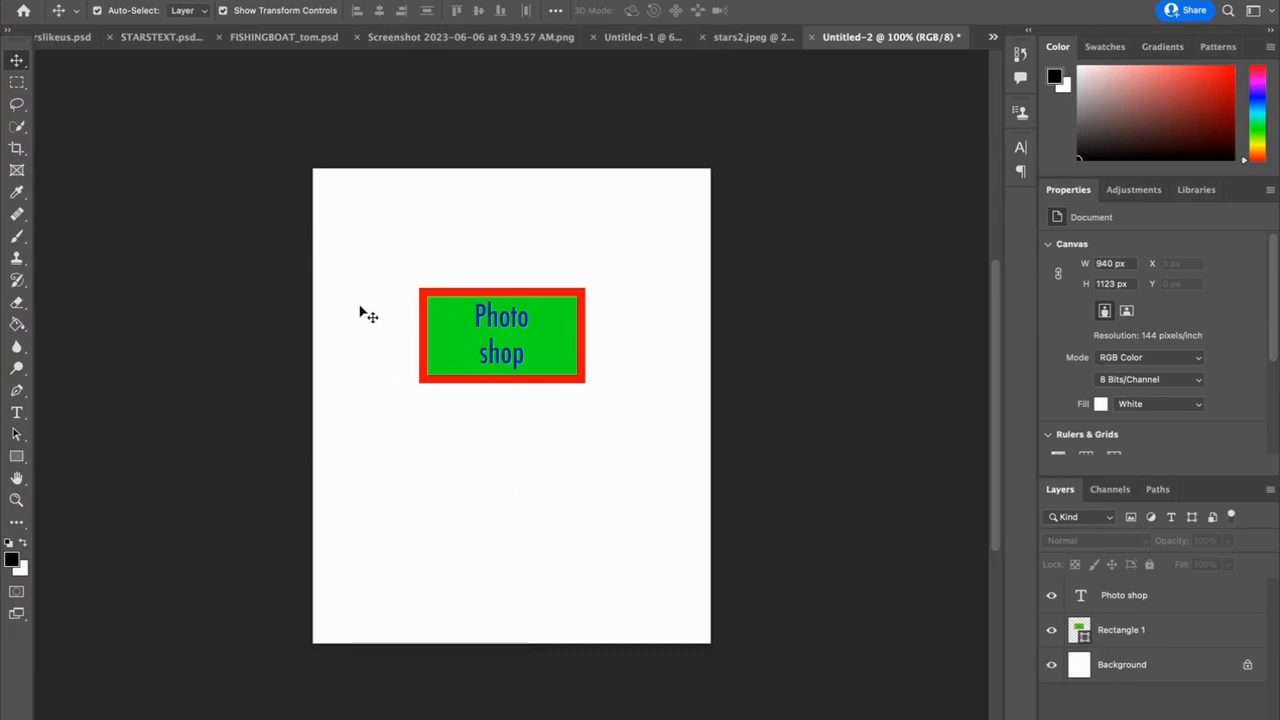
pyautogui.moveTo(398, 271)
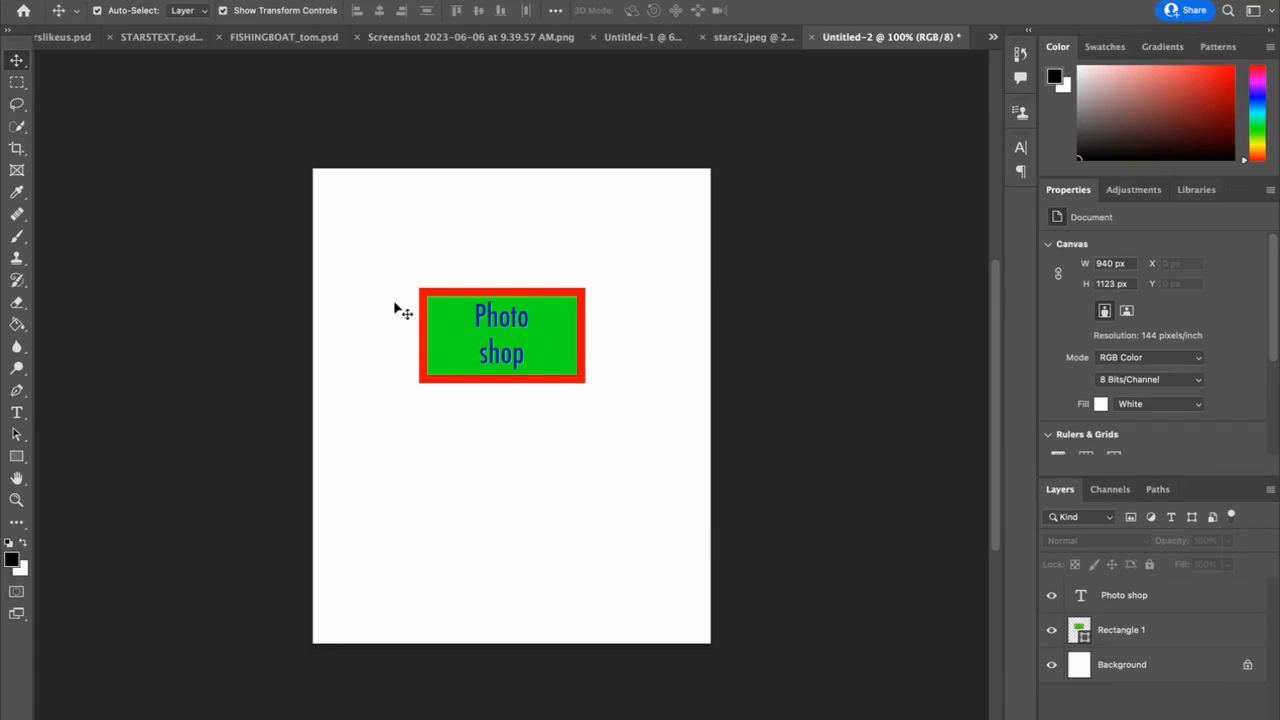
pyautogui.moveTo(397, 267)
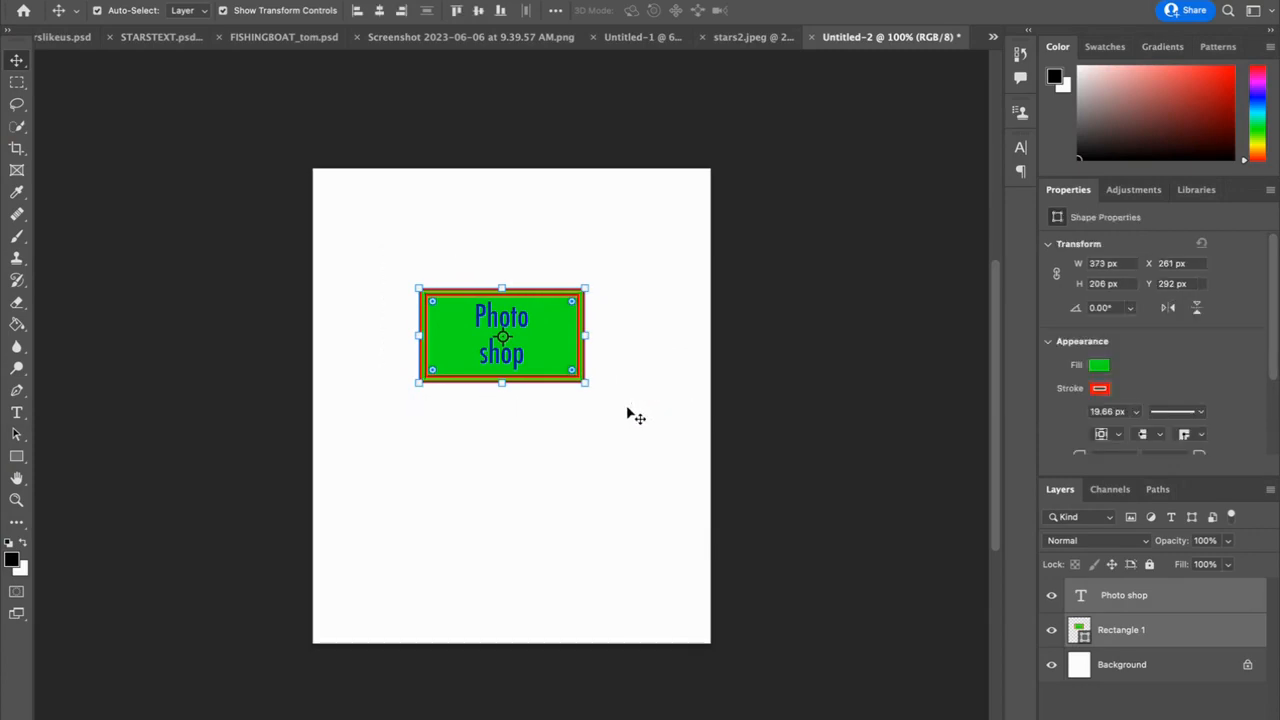
pyautogui.moveTo(604, 277)
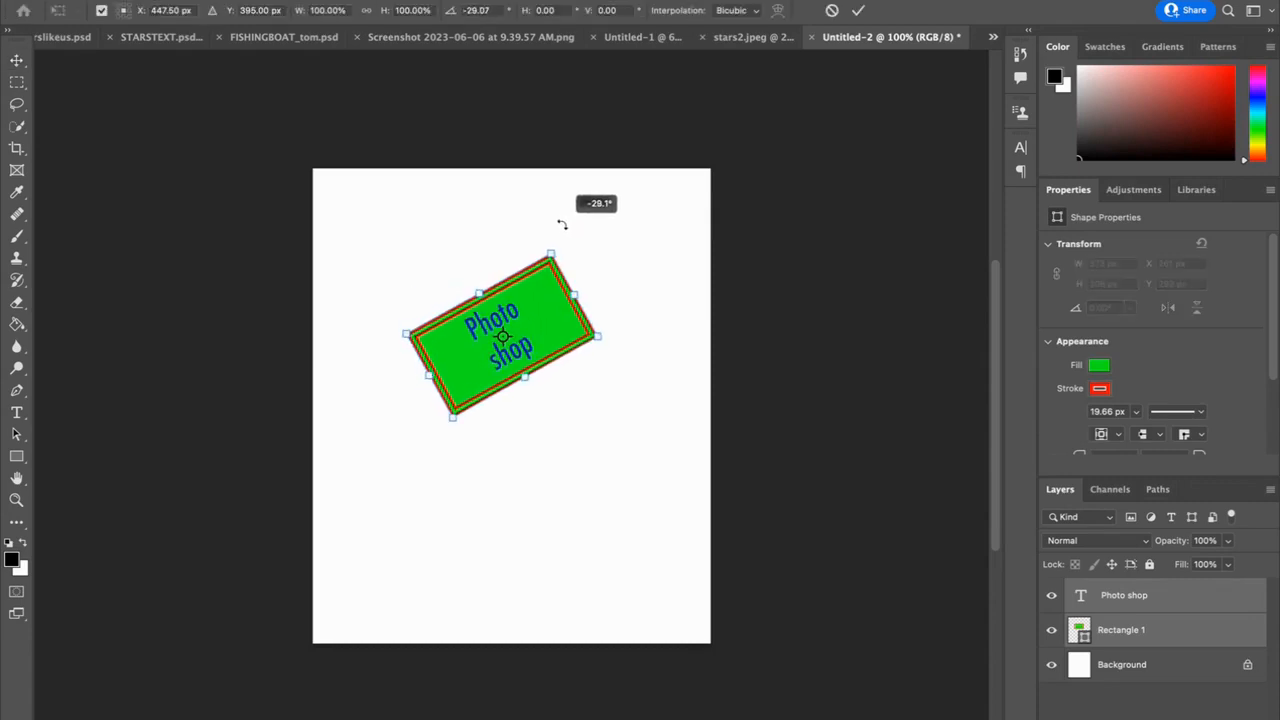
# Rotate the text and rectangle together to about -22.8° with Free Transform
pyautogui.moveTo(562, 223); pyautogui.dragTo(602, 453)
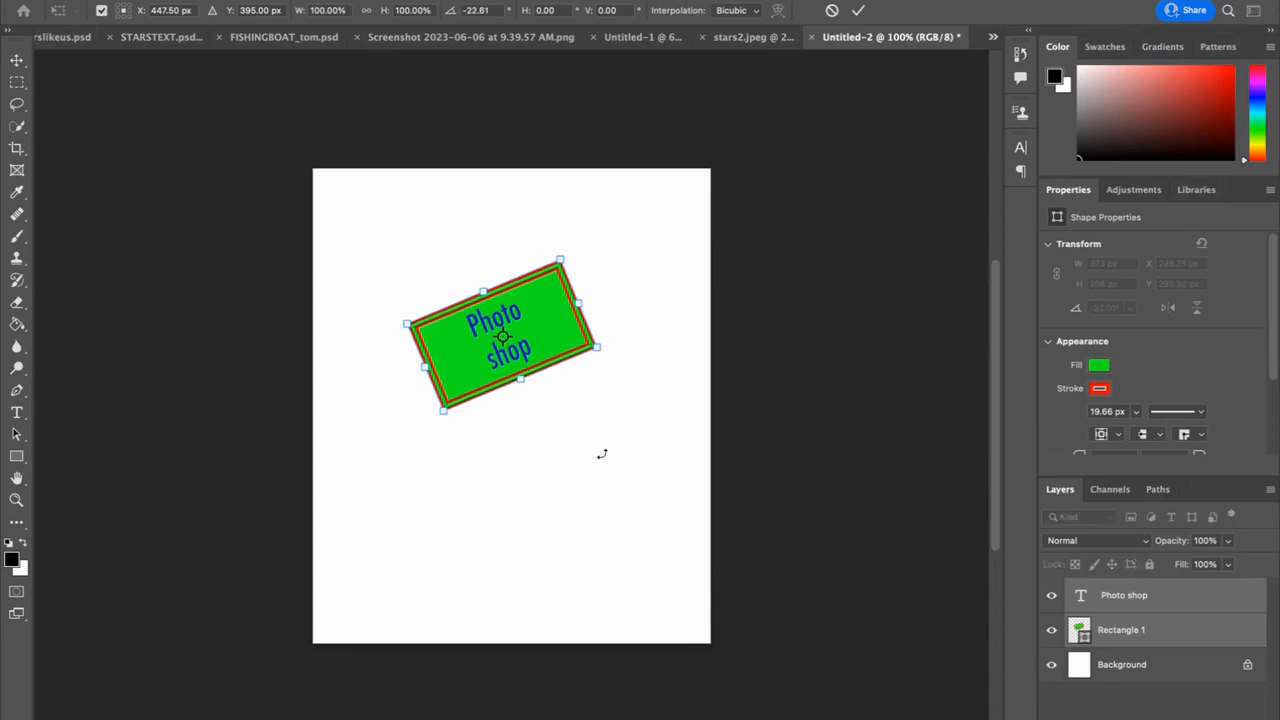
pyautogui.moveTo(163, 197)
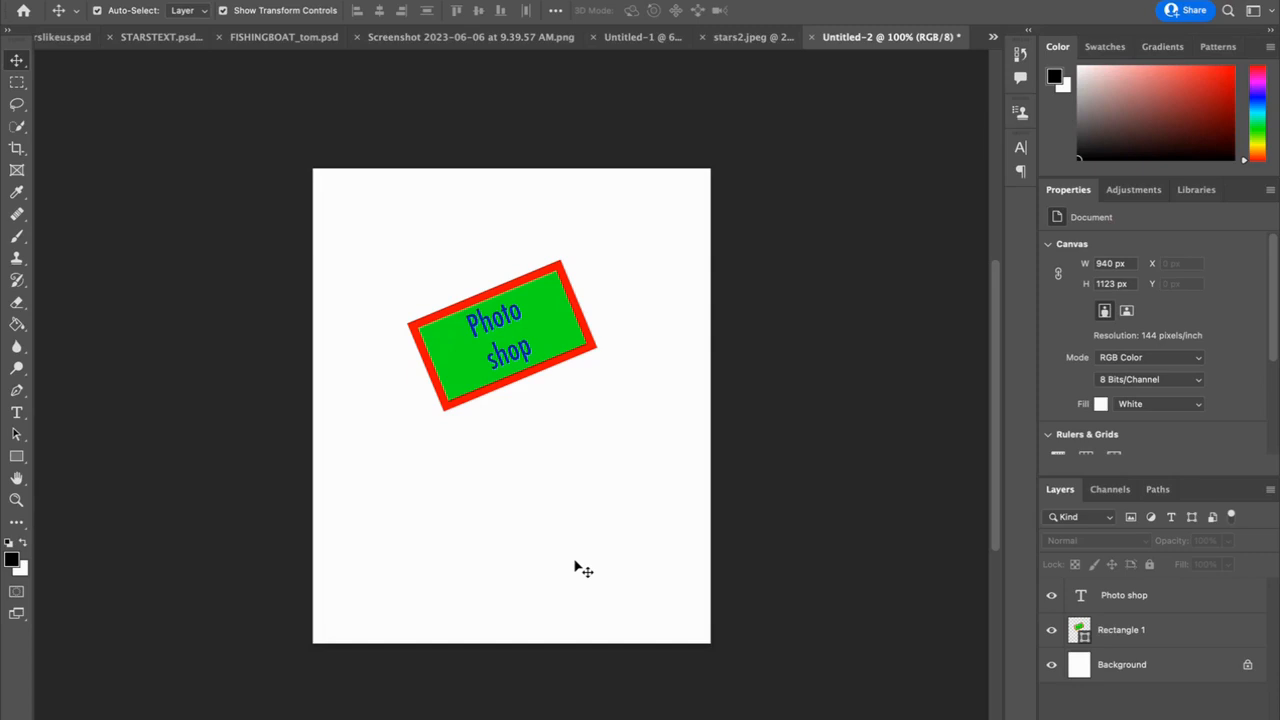
pyautogui.moveTo(730, 698)
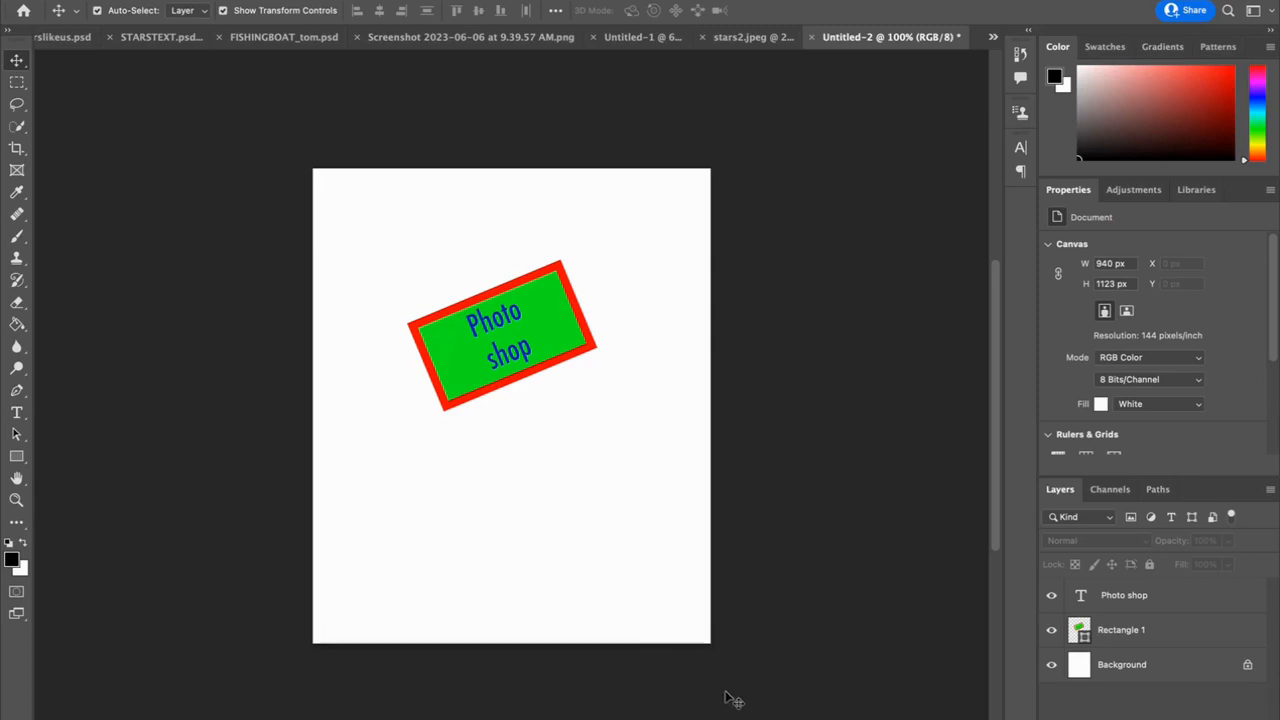